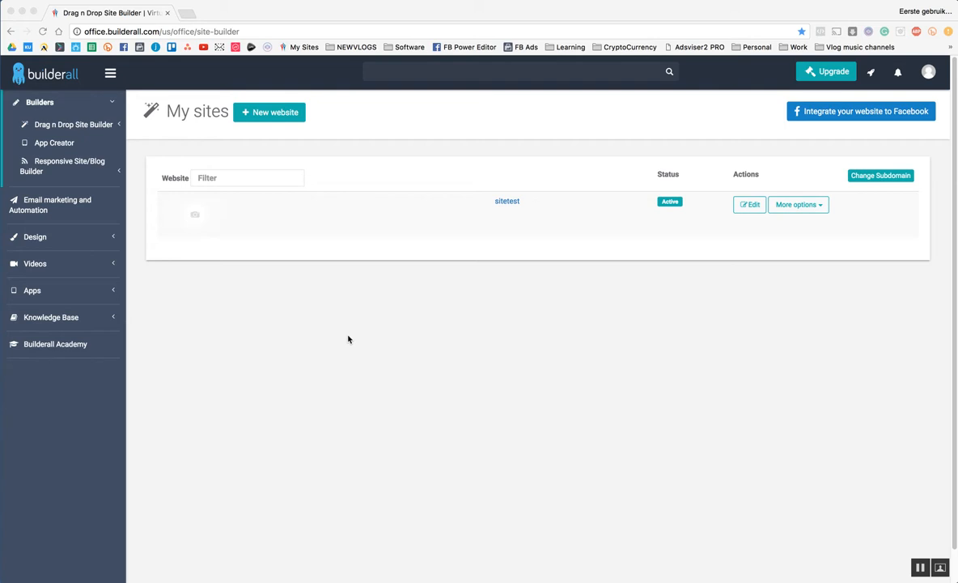
mouse_move(70, 280)
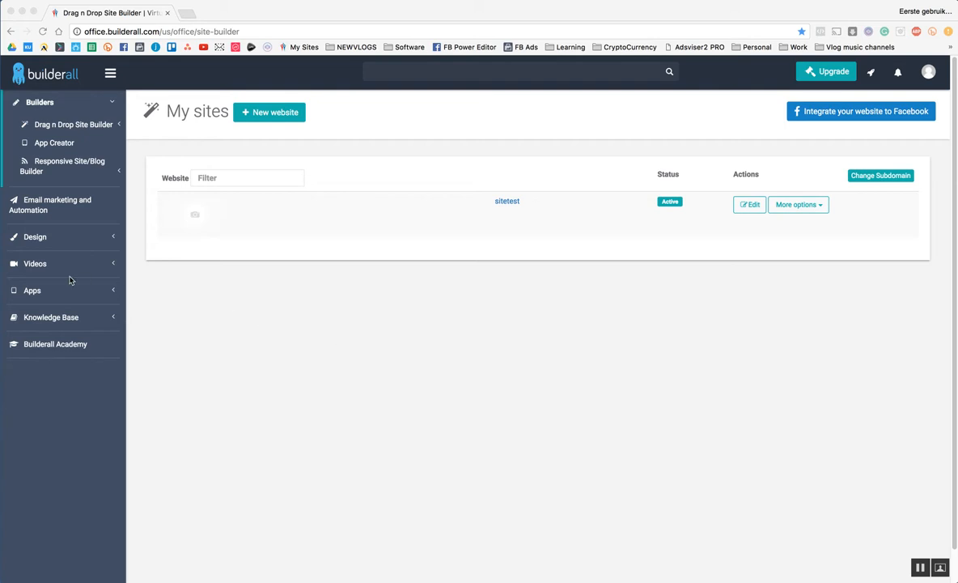
Expand the Apps, Design and Builders groups in the My sites sidebar.
left_click(32, 219)
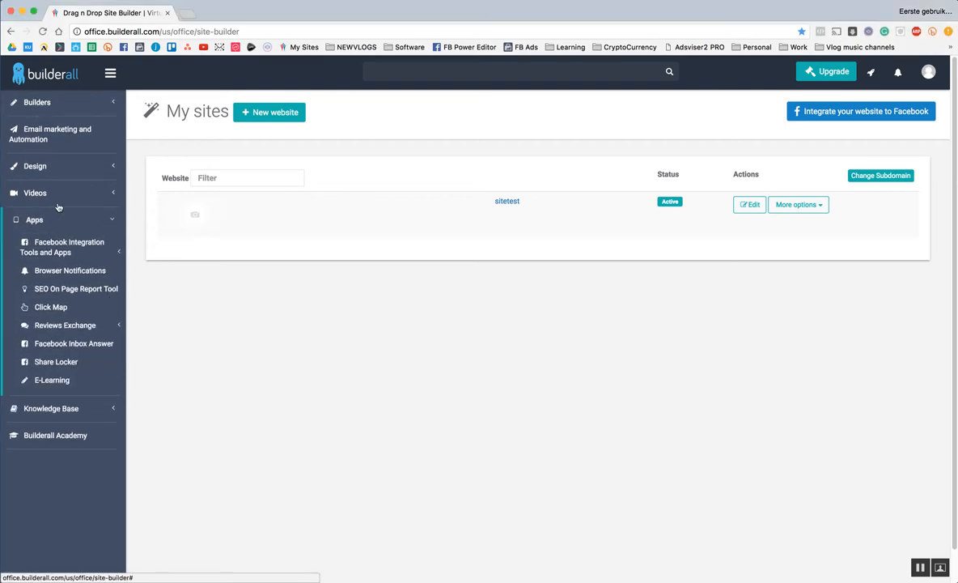
left_click(35, 166)
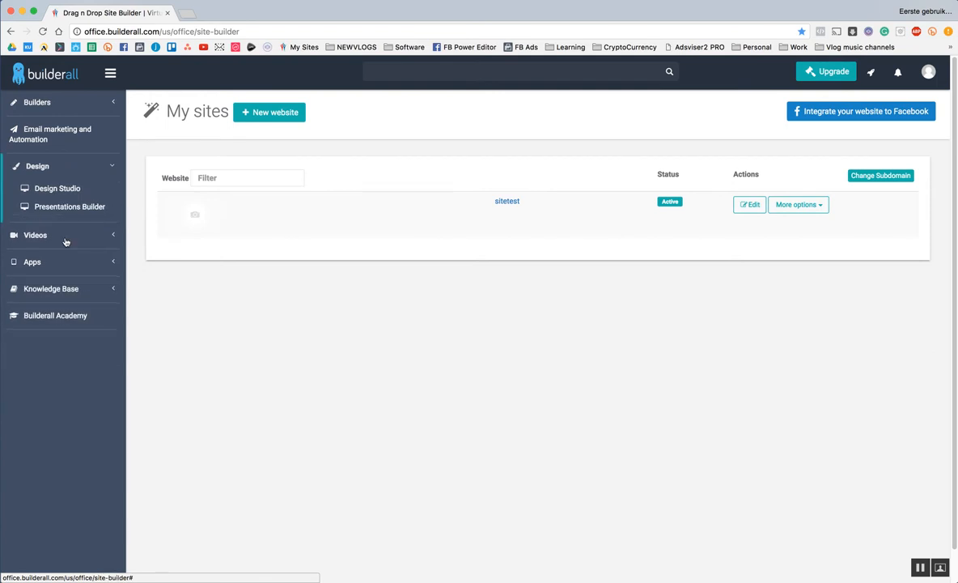
mouse_move(77, 102)
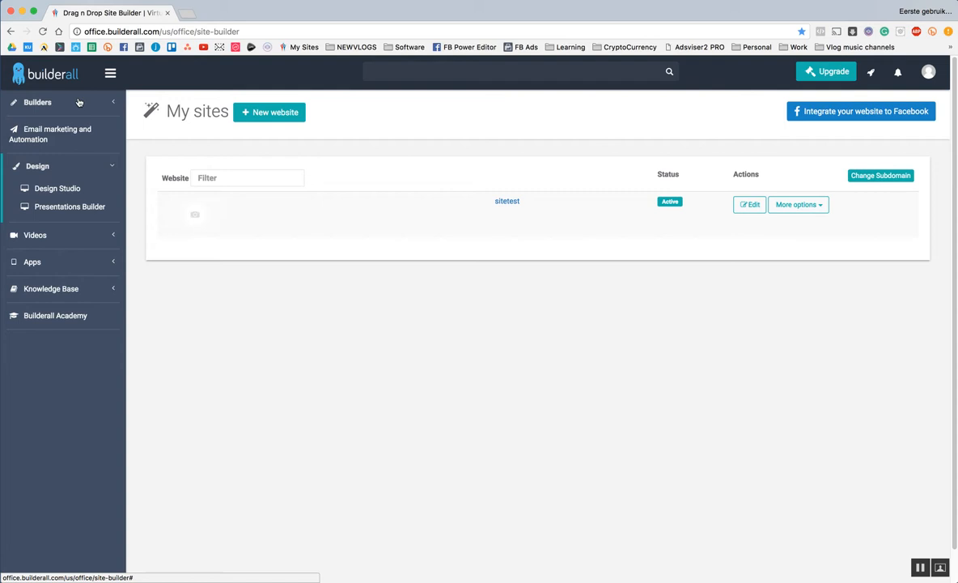
left_click(38, 102)
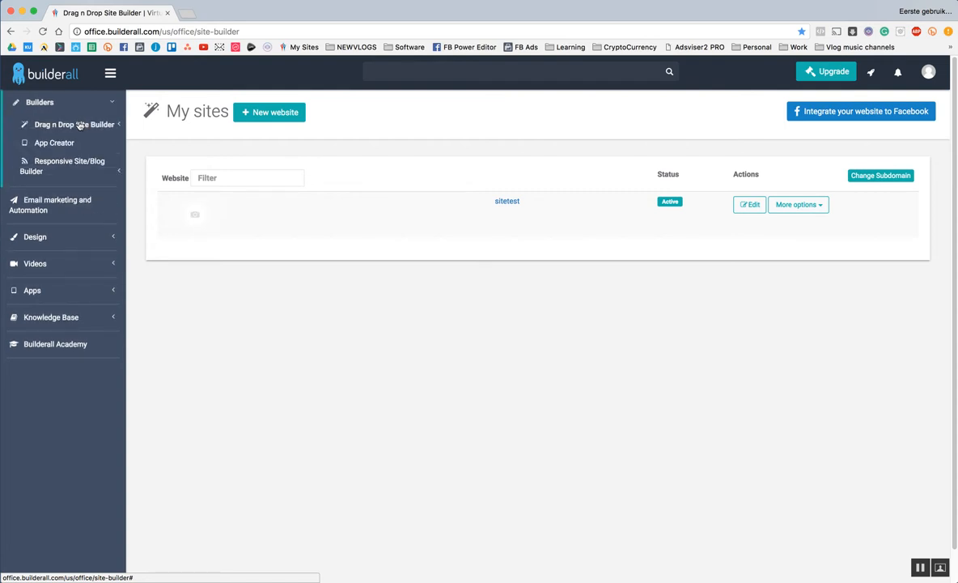
mouse_move(100, 168)
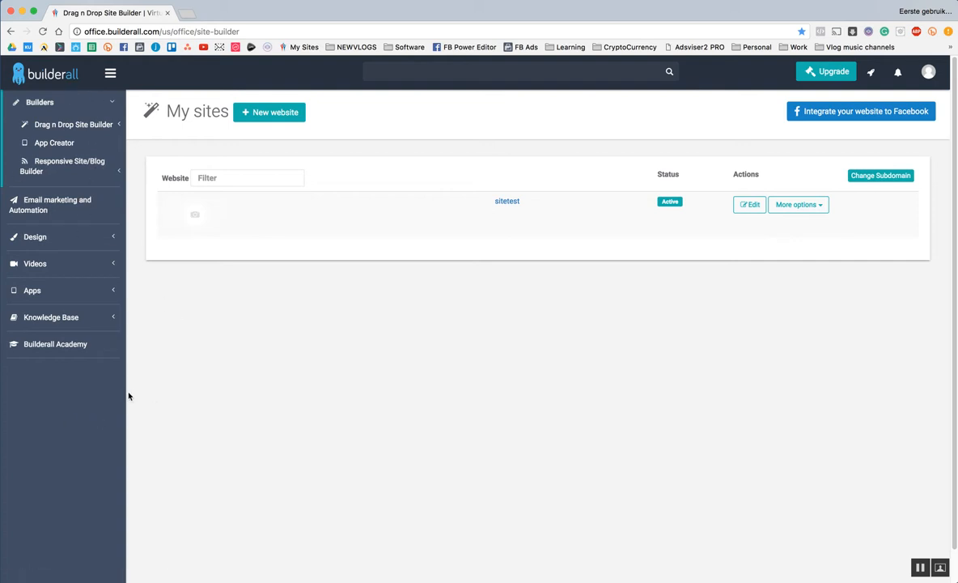
mouse_move(281, 332)
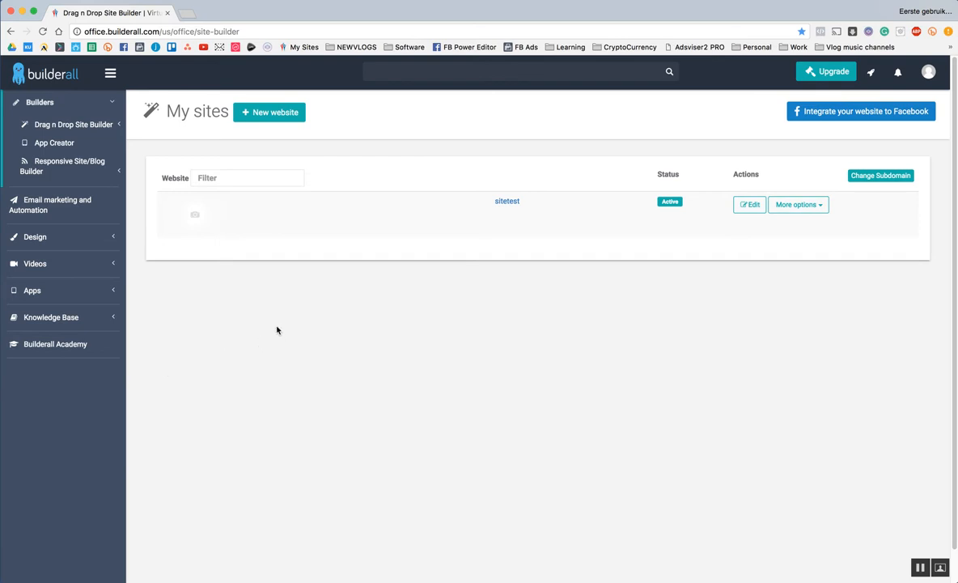
mouse_move(269, 326)
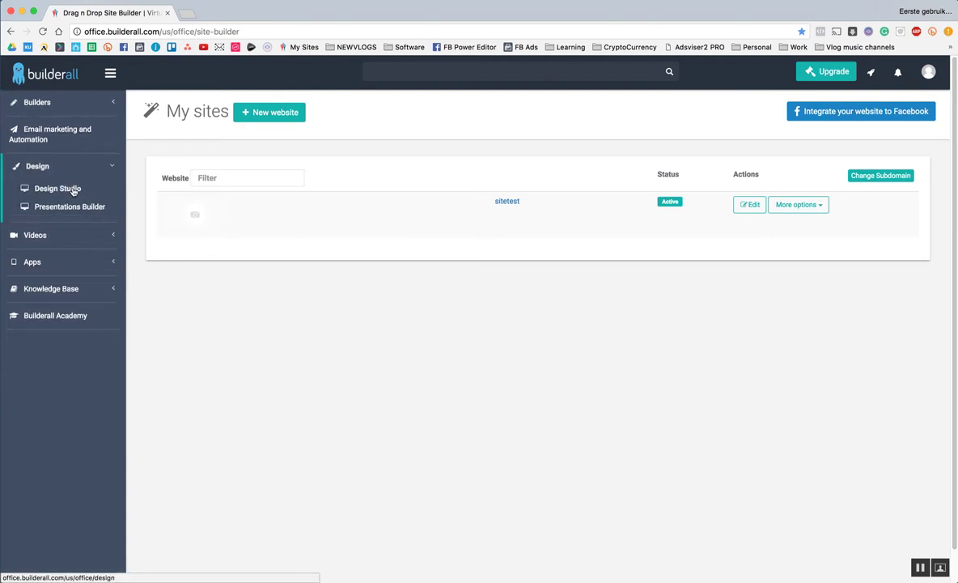
Launch Design Studio, then view and close the downloaded screenshot in Preview.
left_click(57, 188)
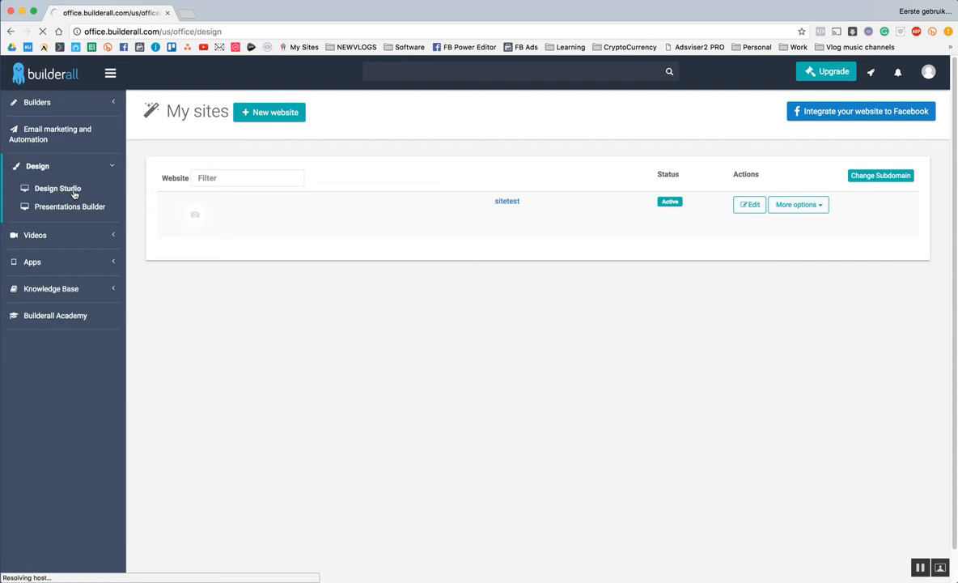
left_click(57, 188)
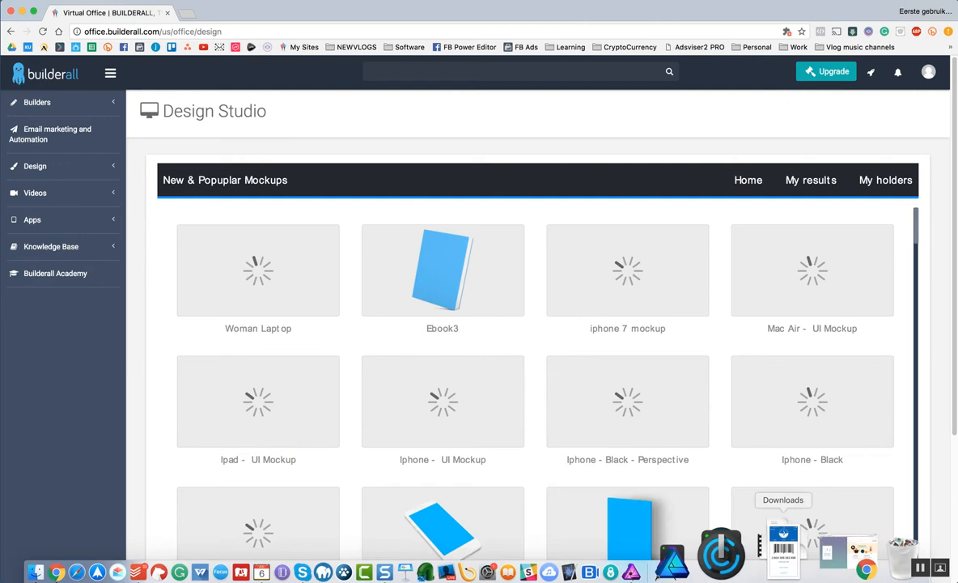
left_click(783, 555)
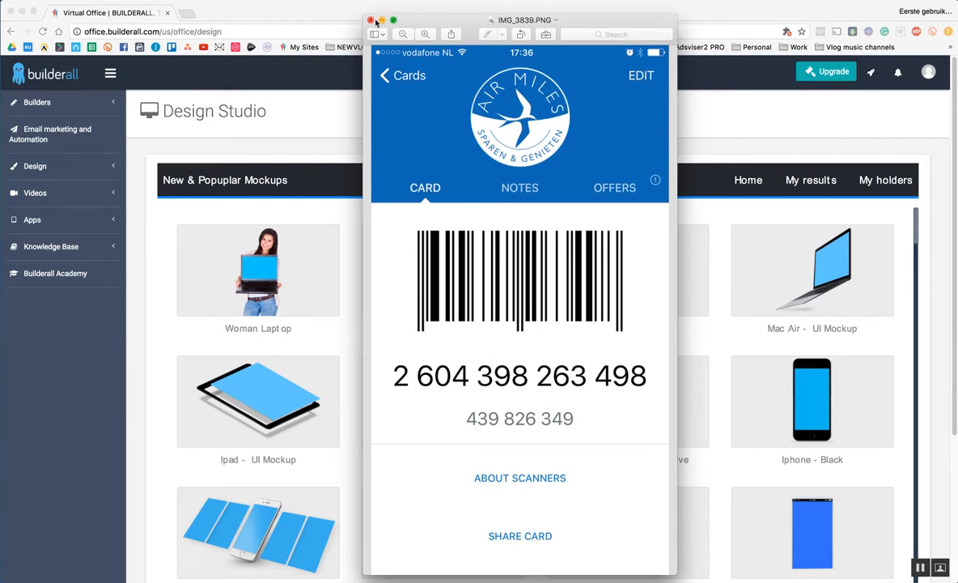
left_click(370, 19)
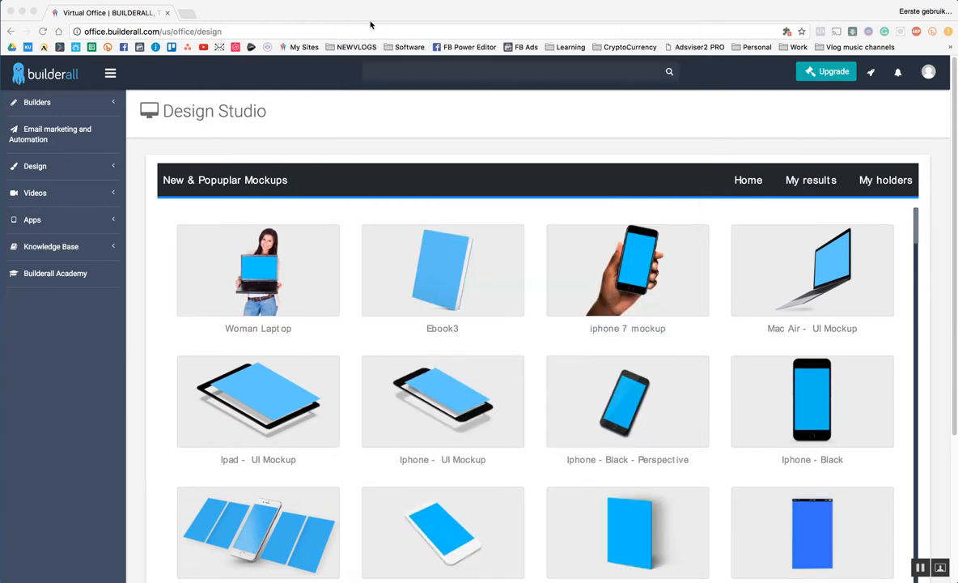
Scroll through the mockup gallery to the iphone 7 hand-held mockup.
scroll("down", 3)
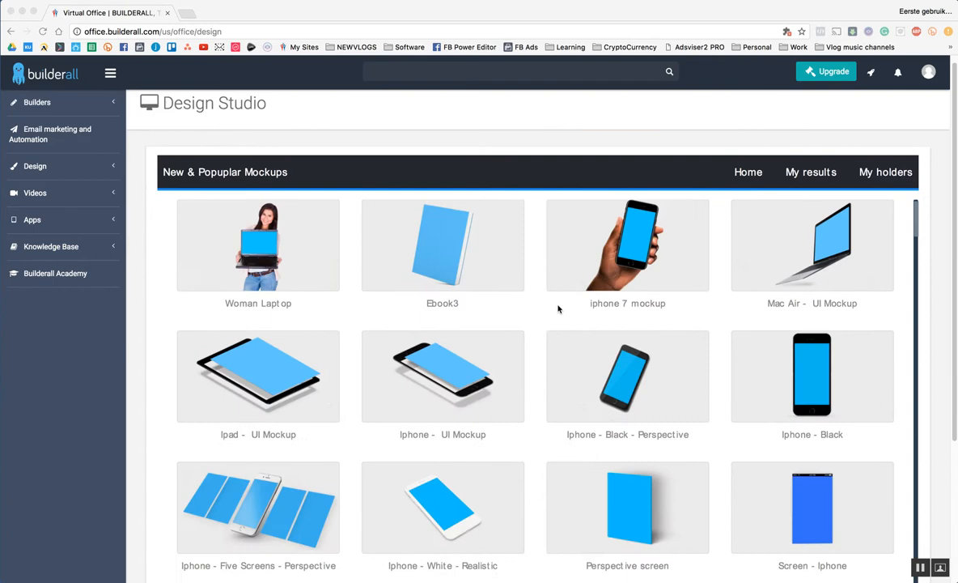
scroll("down", 3)
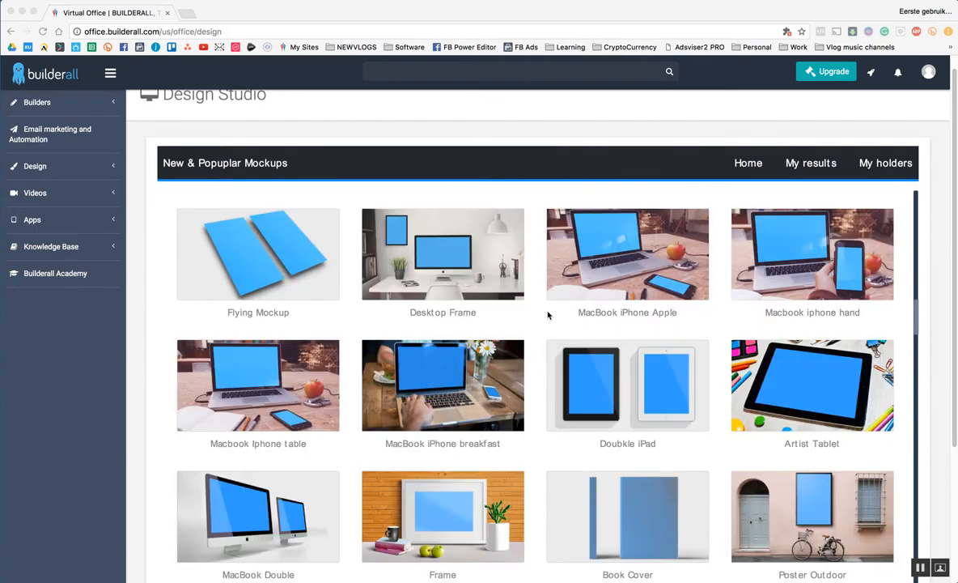
scroll("down", 3)
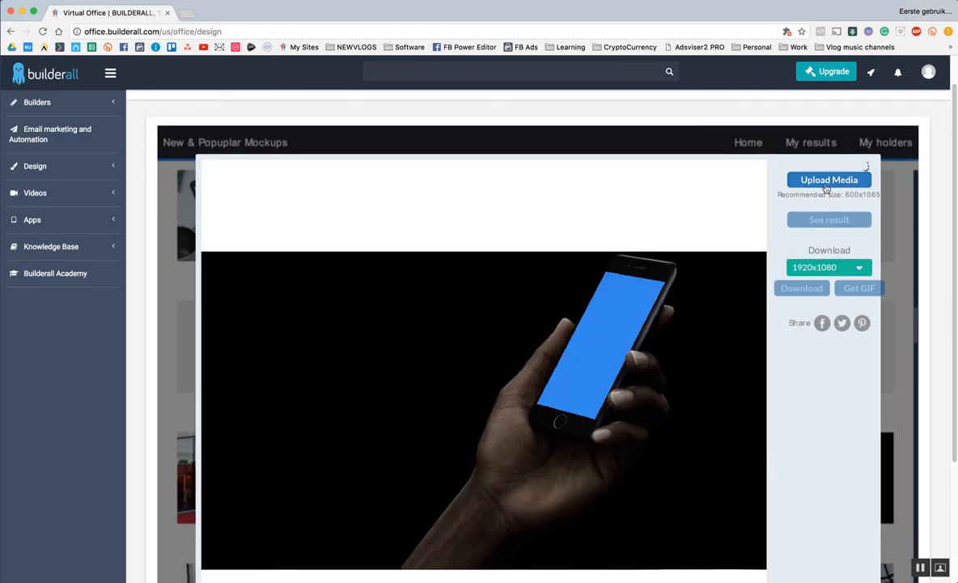
Upload IMG_3839.PNG from Downloads as the phone mockup's screen image.
left_click(828, 179)
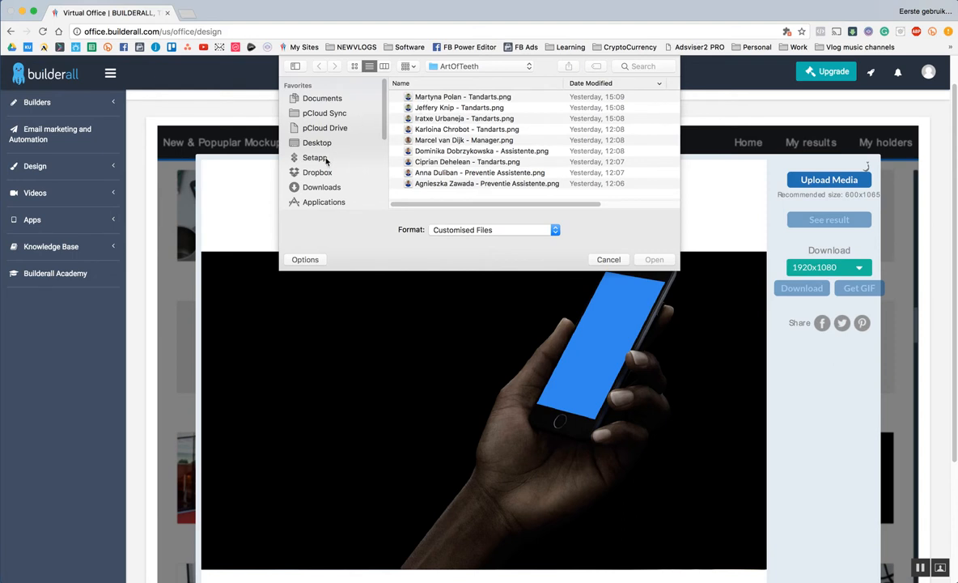
scroll("down", 3)
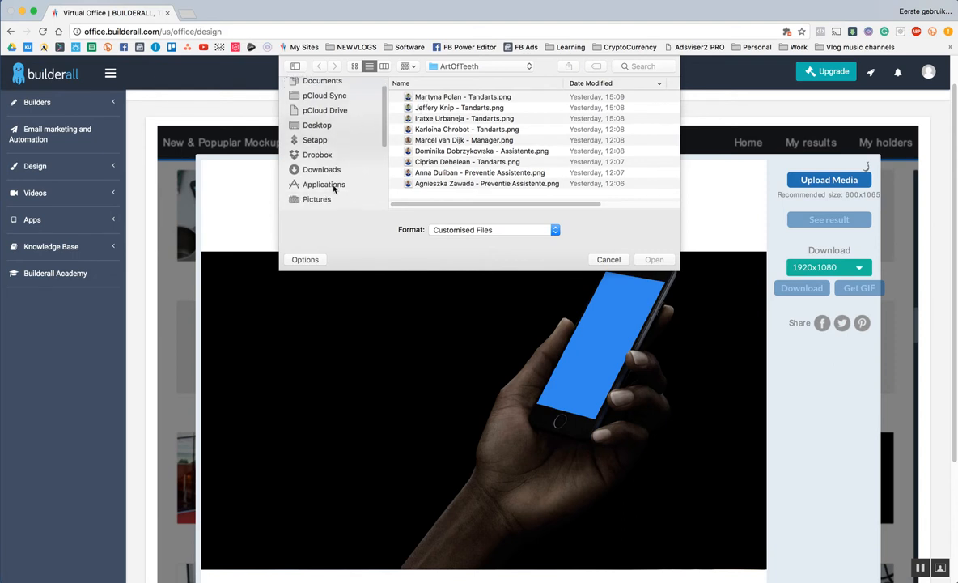
left_click(321, 169)
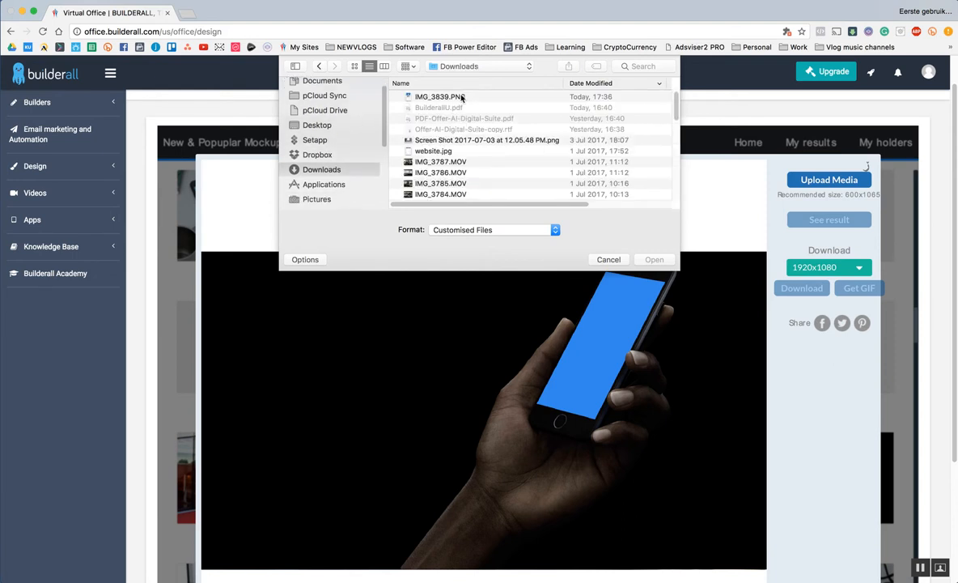
left_click(439, 96)
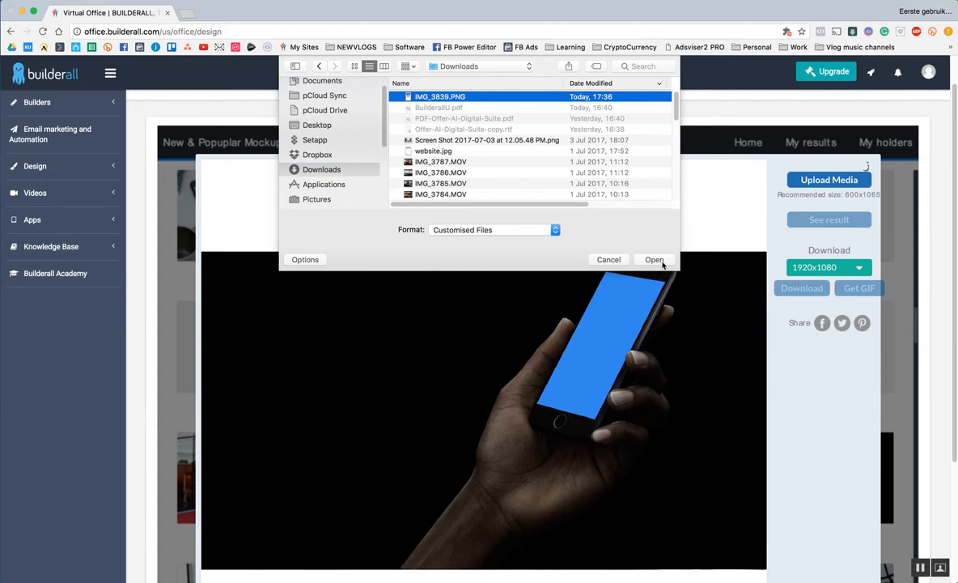
left_click(654, 259)
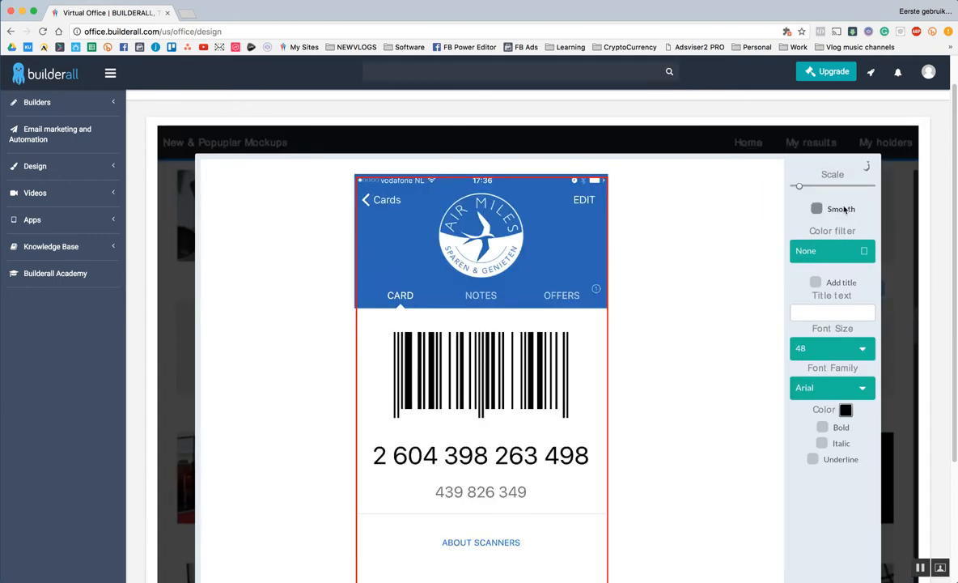
Confirm the screenshot placement with Done!, without adding a title.
scroll("down", 3)
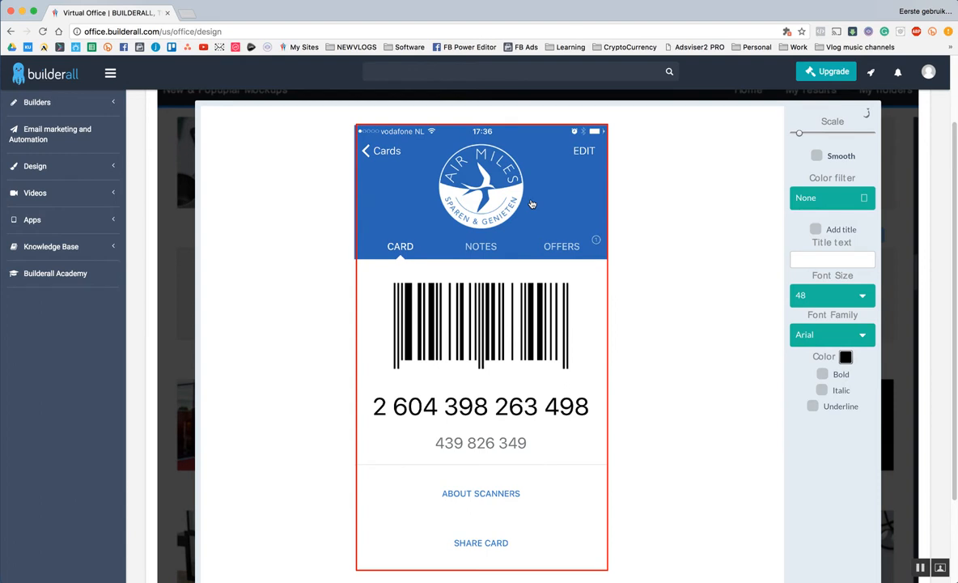
mouse_move(499, 539)
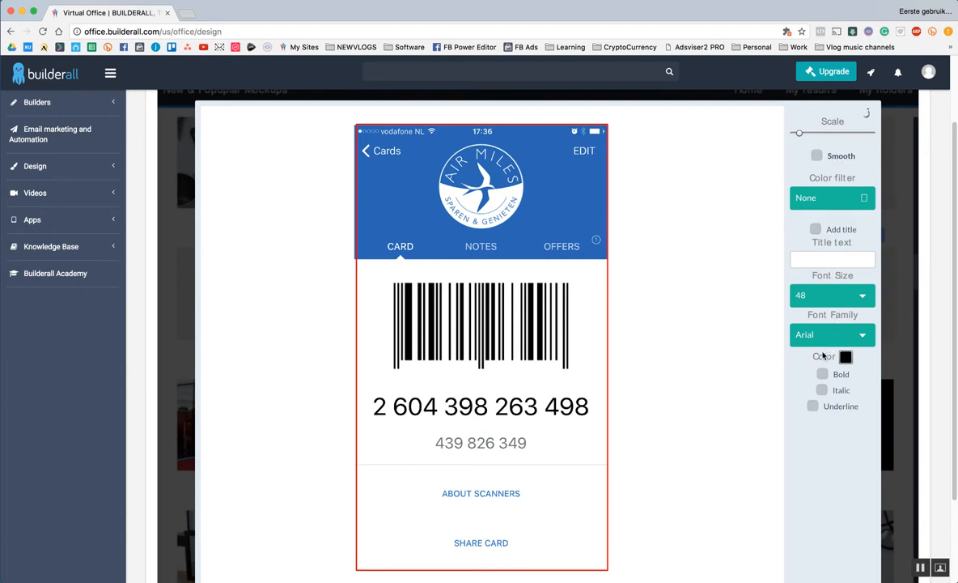
scroll("down", 3)
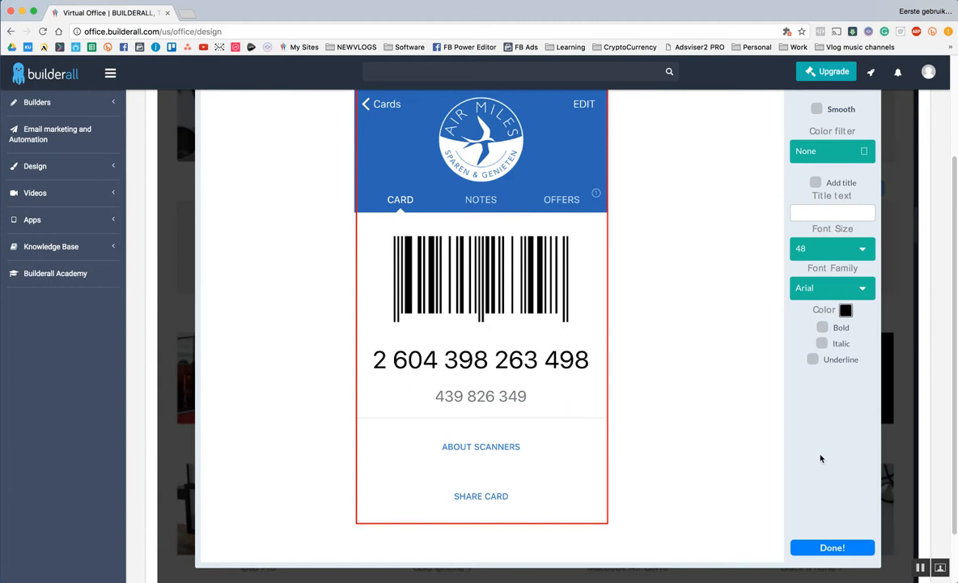
left_click(832, 547)
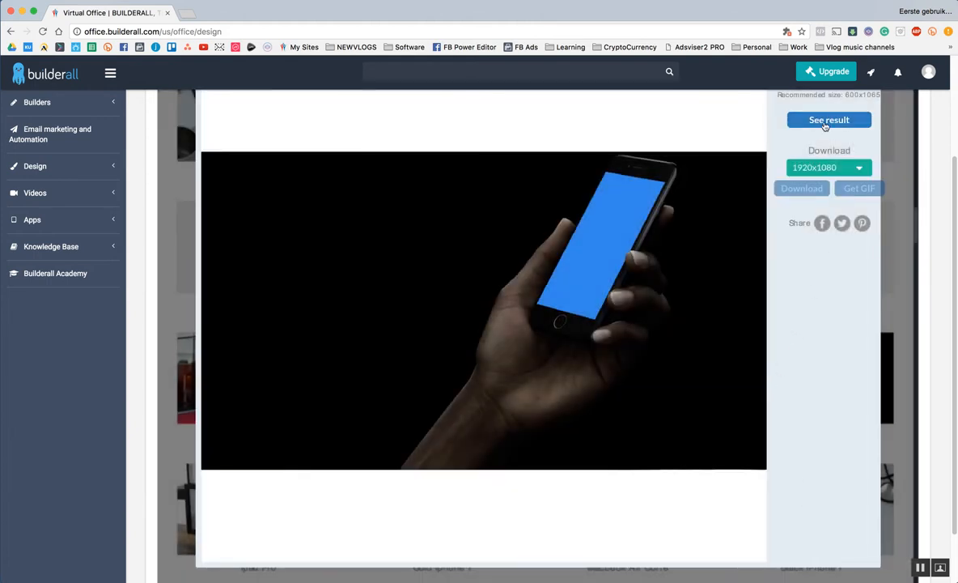
Render the iPhone mockup, download it at 1920x1080, and view the PNG.
left_click(829, 120)
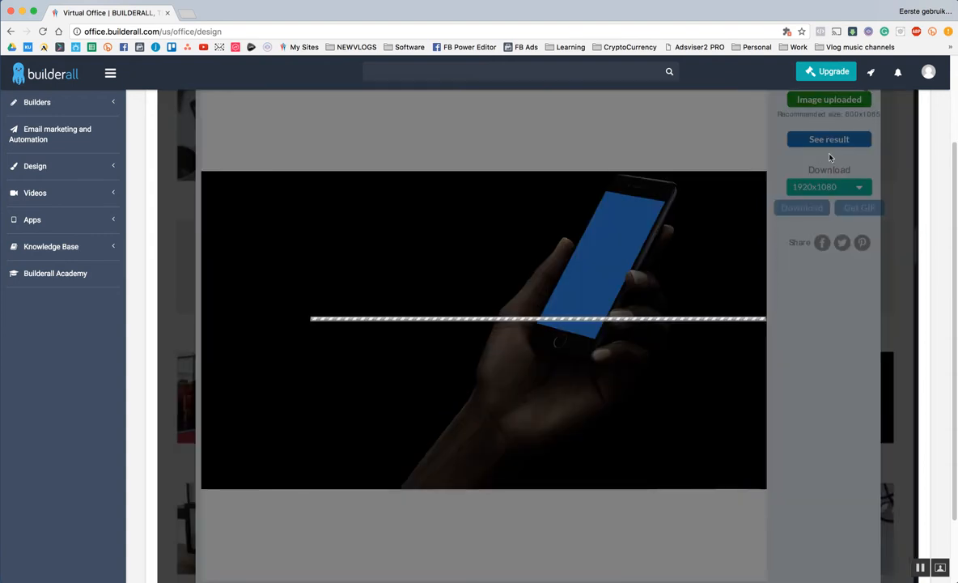
mouse_move(808, 203)
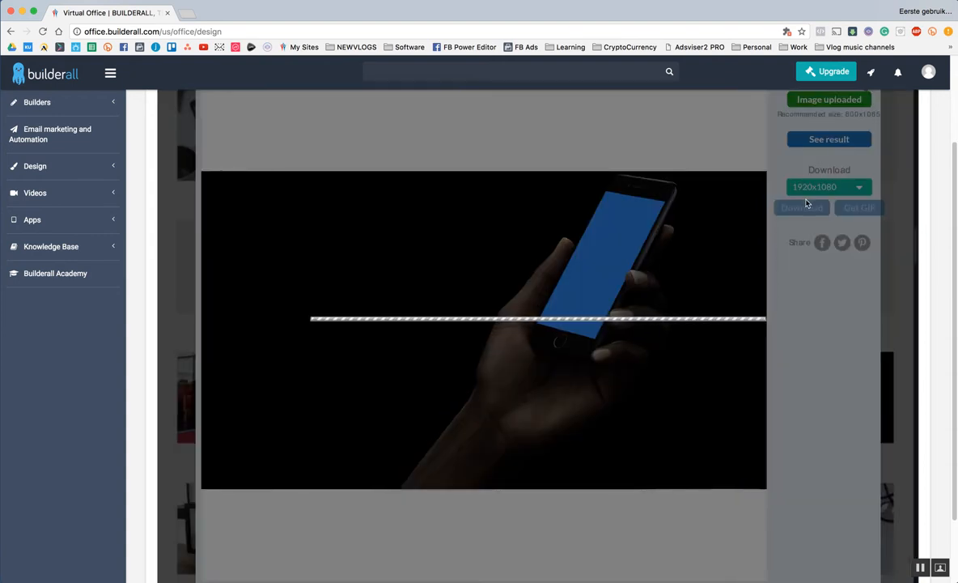
left_click(829, 139)
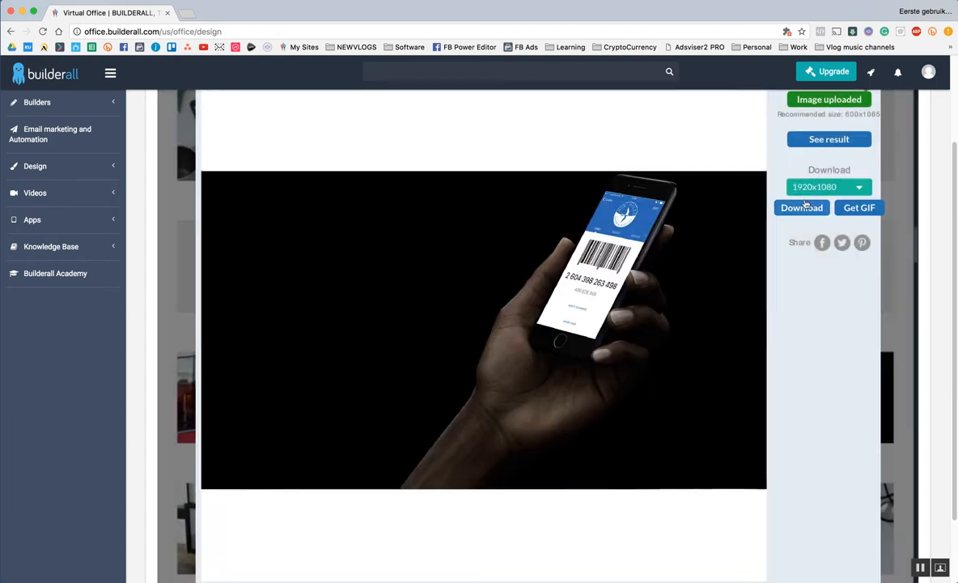
mouse_move(725, 214)
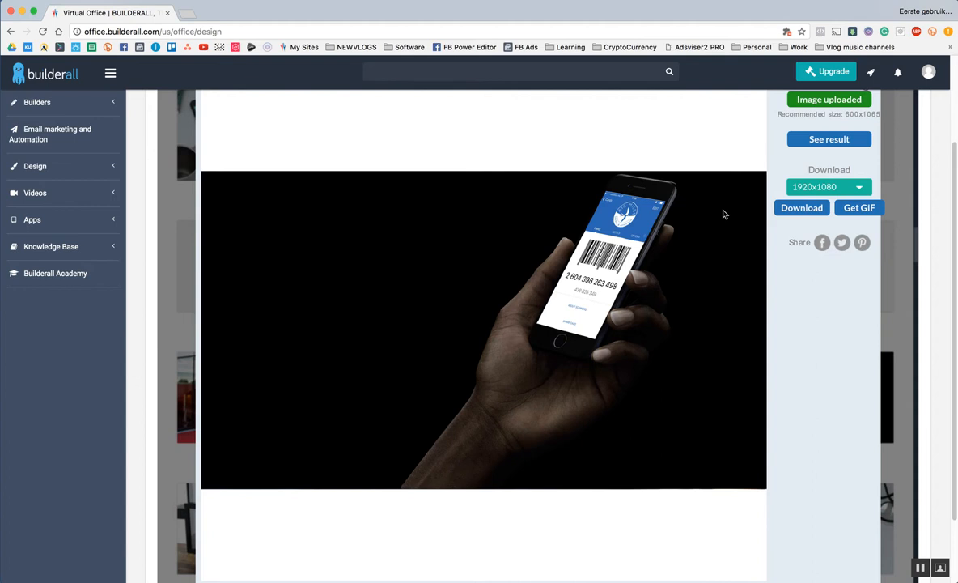
mouse_move(829, 272)
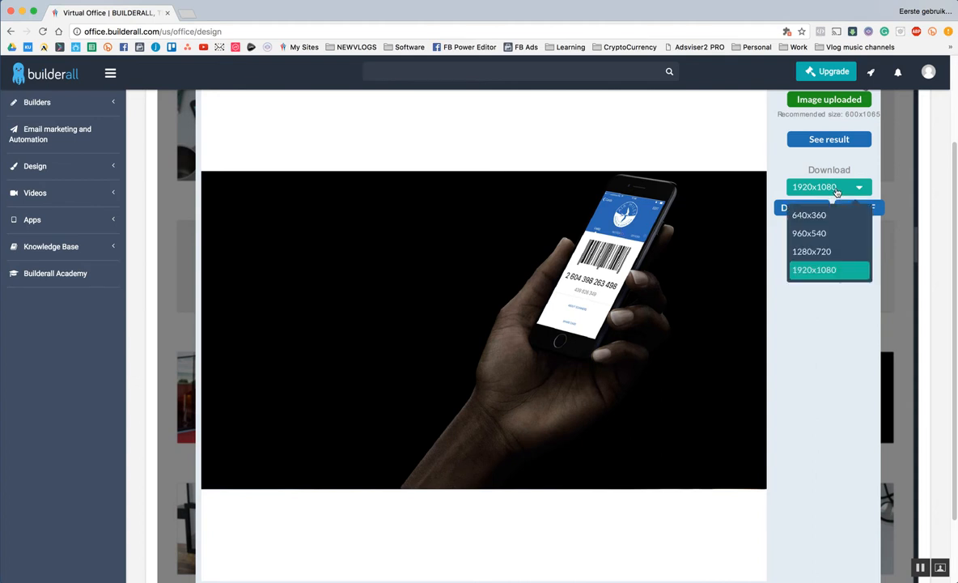
left_click(814, 270)
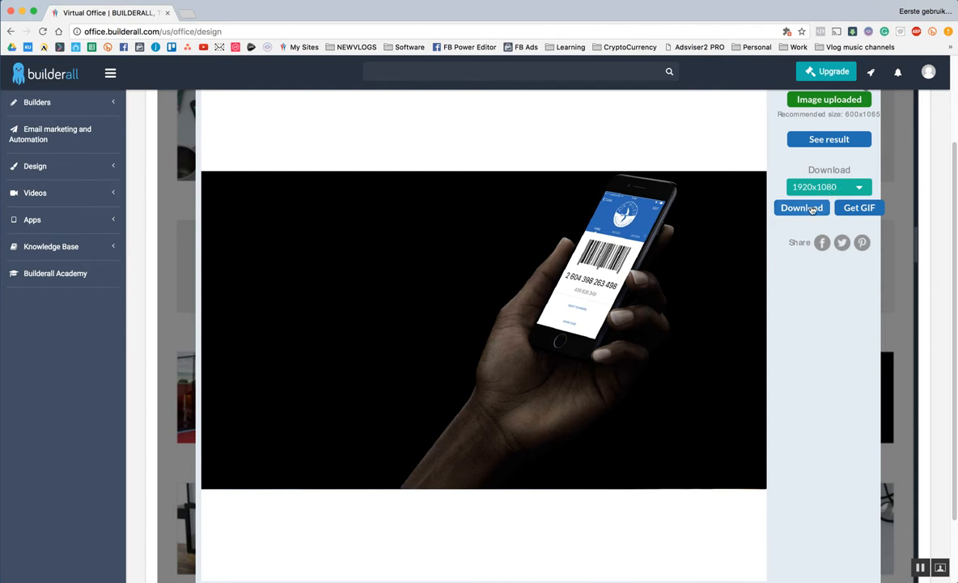
left_click(802, 207)
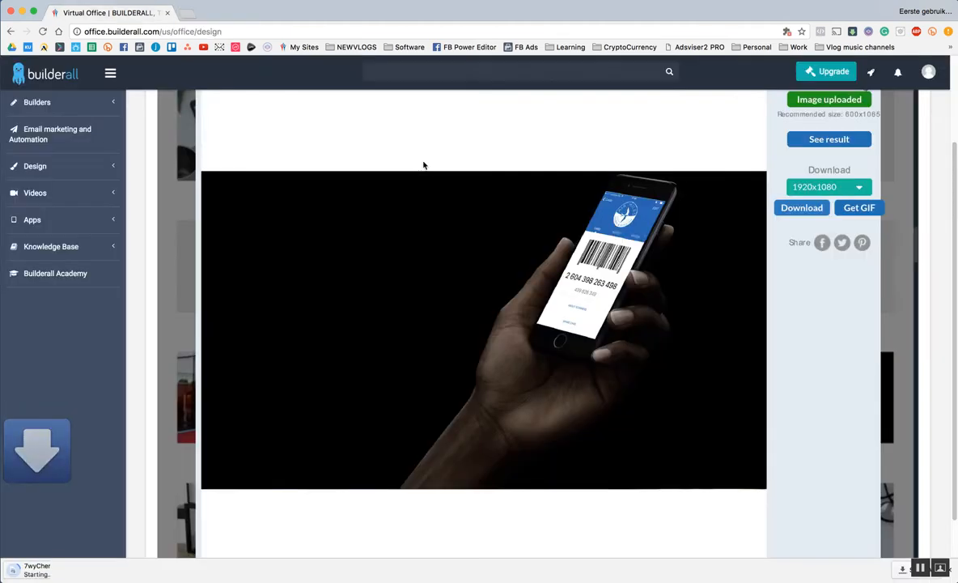
left_click(801, 207)
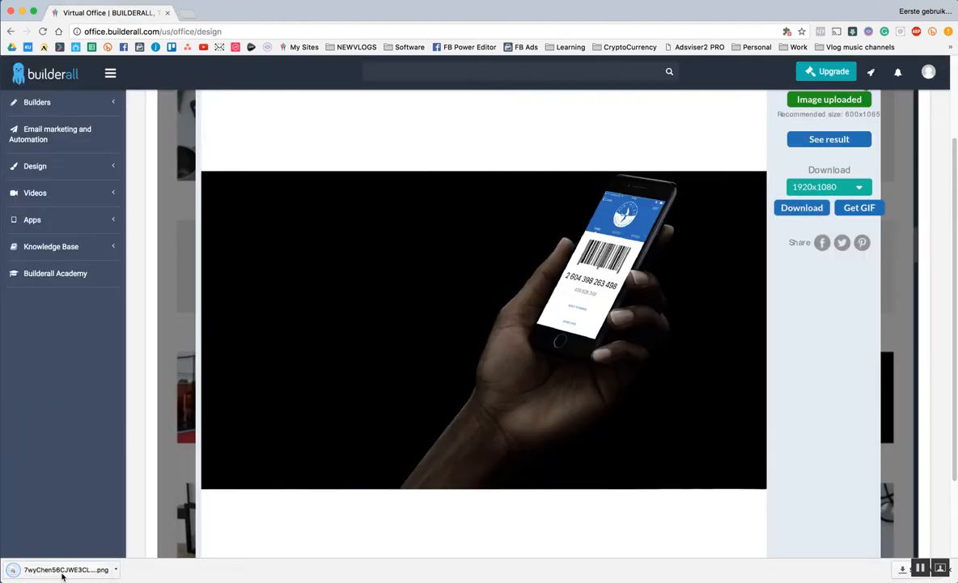
left_click(65, 569)
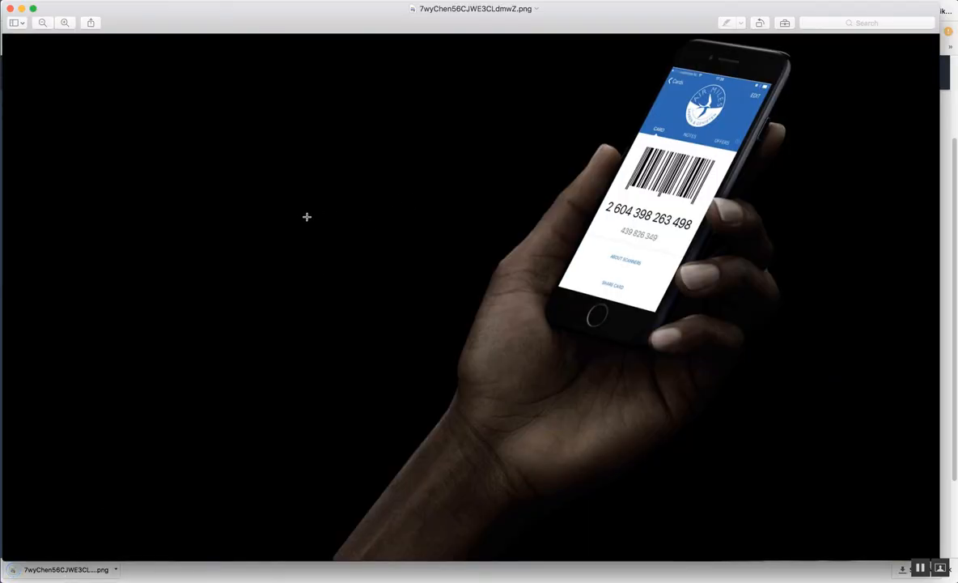
mouse_move(303, 225)
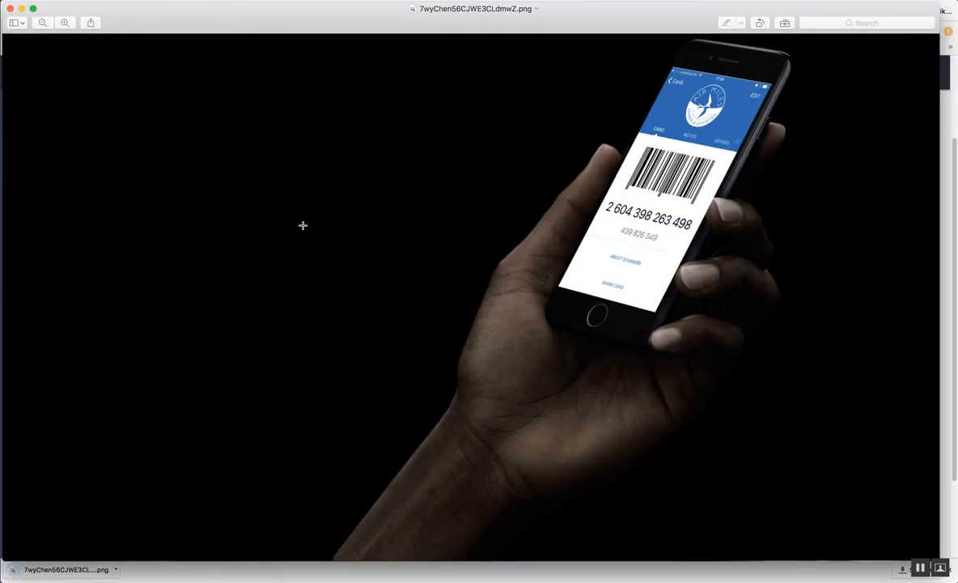
mouse_move(700, 289)
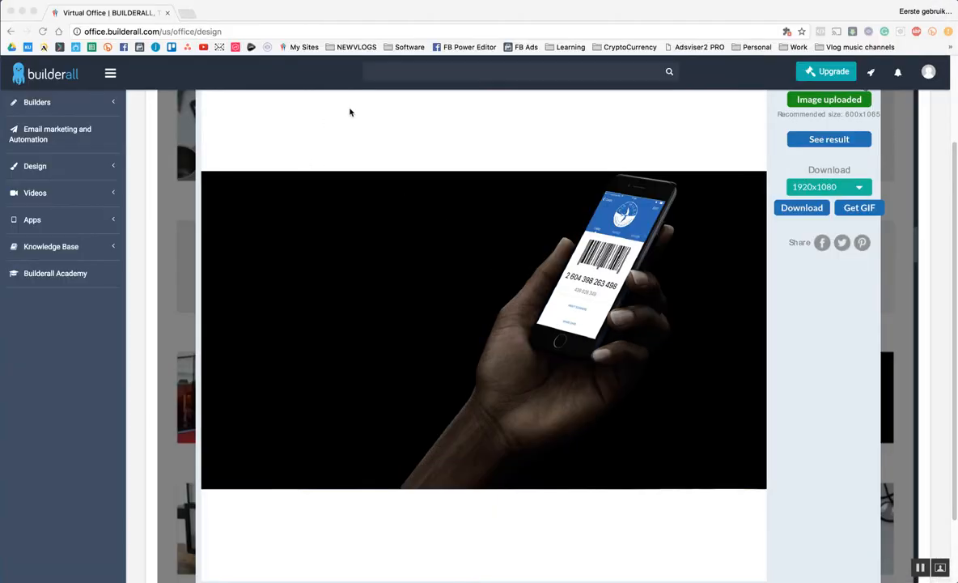
Scroll the mockup result, then expand Design to list Design Studio and Presentations Builder.
scroll("up", 3)
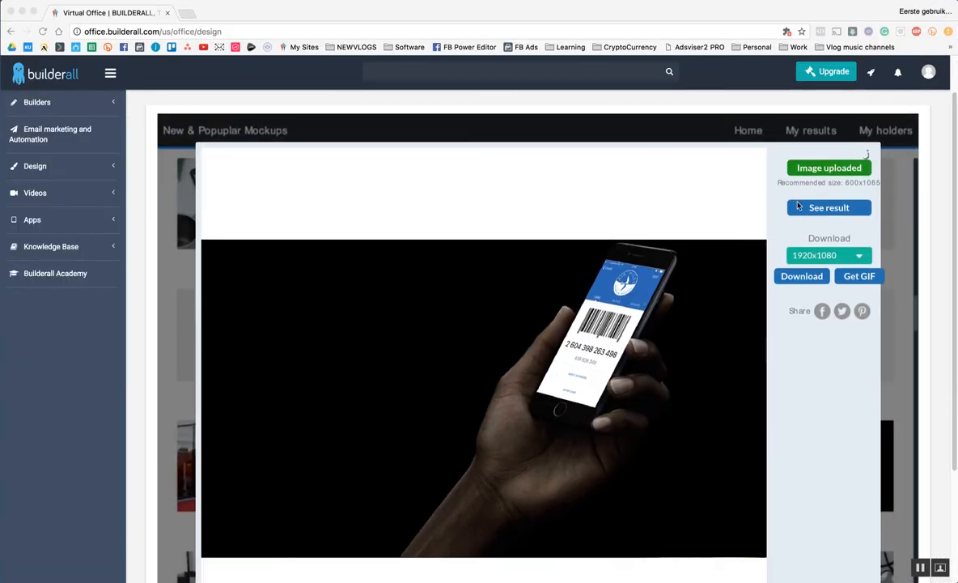
scroll("down", 3)
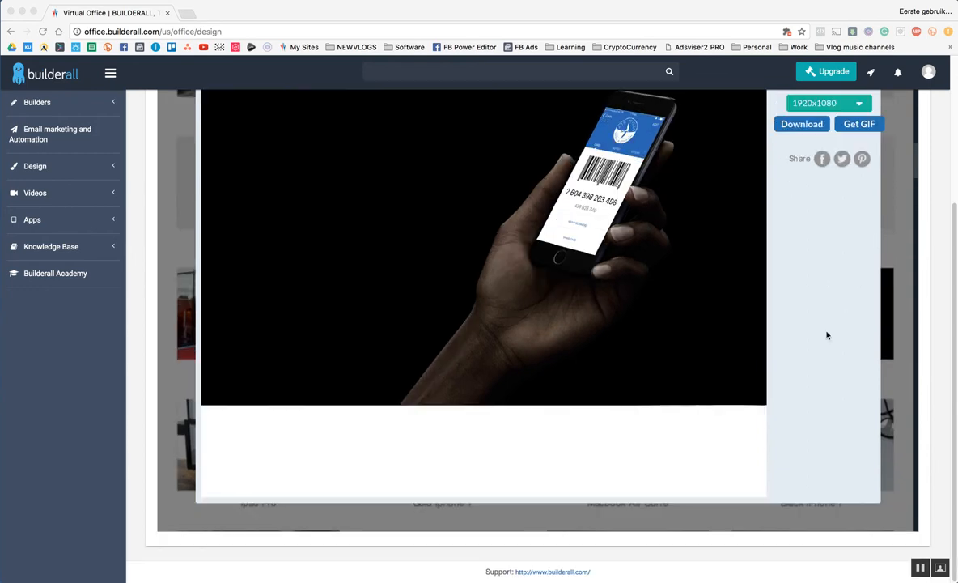
scroll("up", 3)
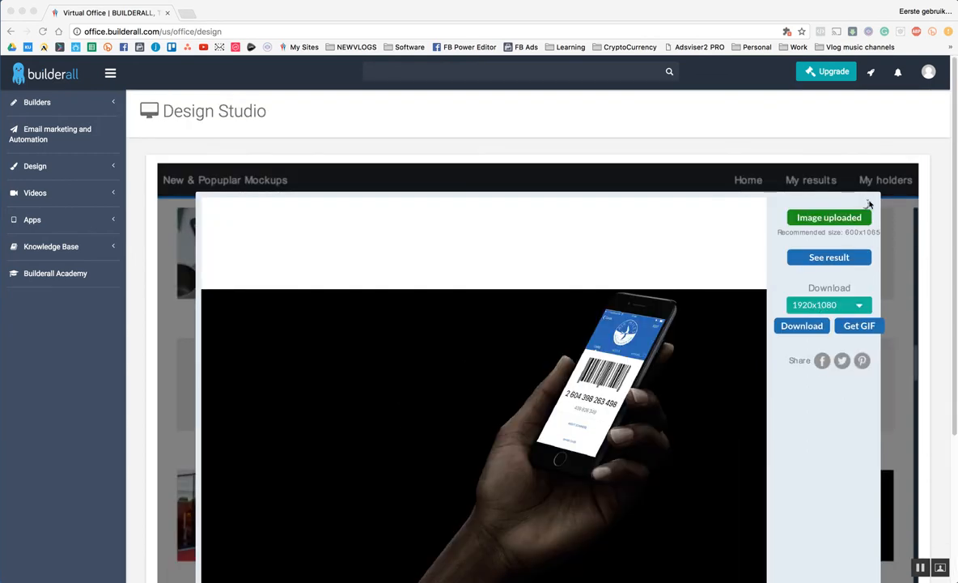
scroll("down", 3)
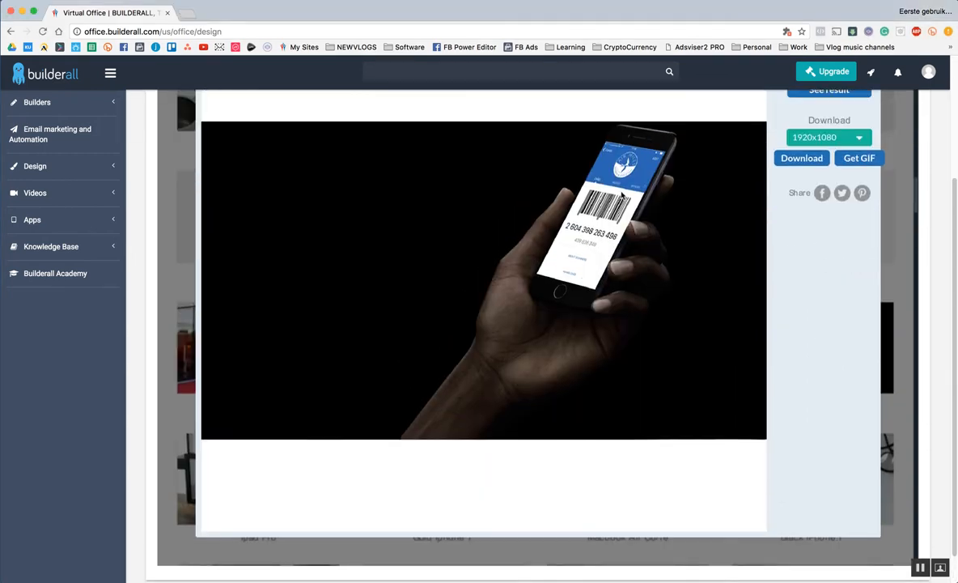
scroll("down", 3)
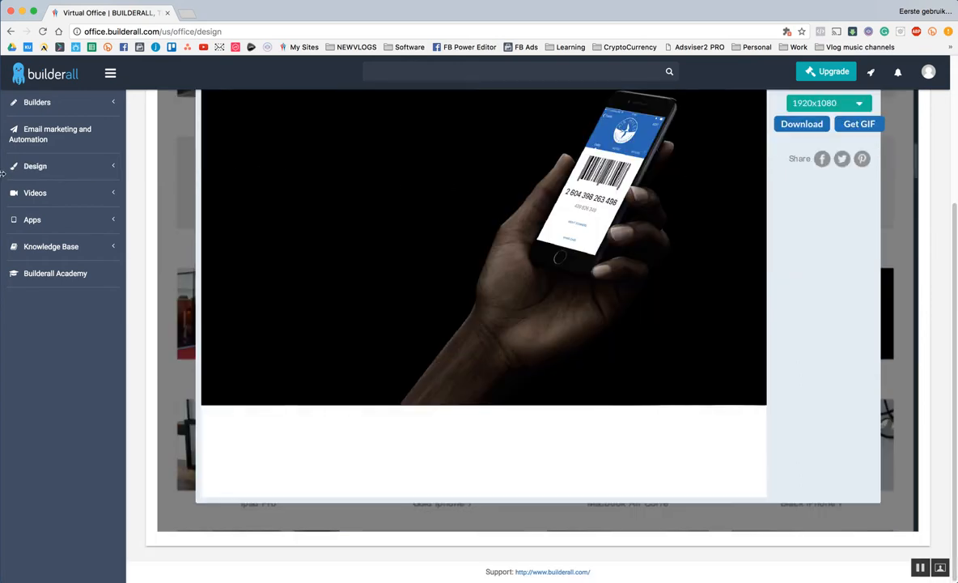
left_click(36, 166)
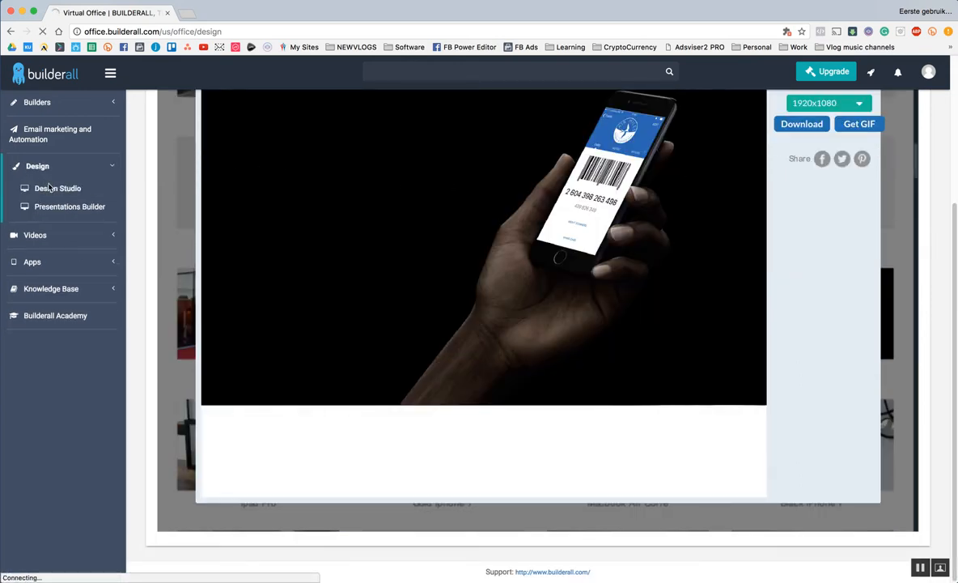
Open the Woman Laptop mockup and upload a Desktop screenshot for its screen.
left_click(57, 187)
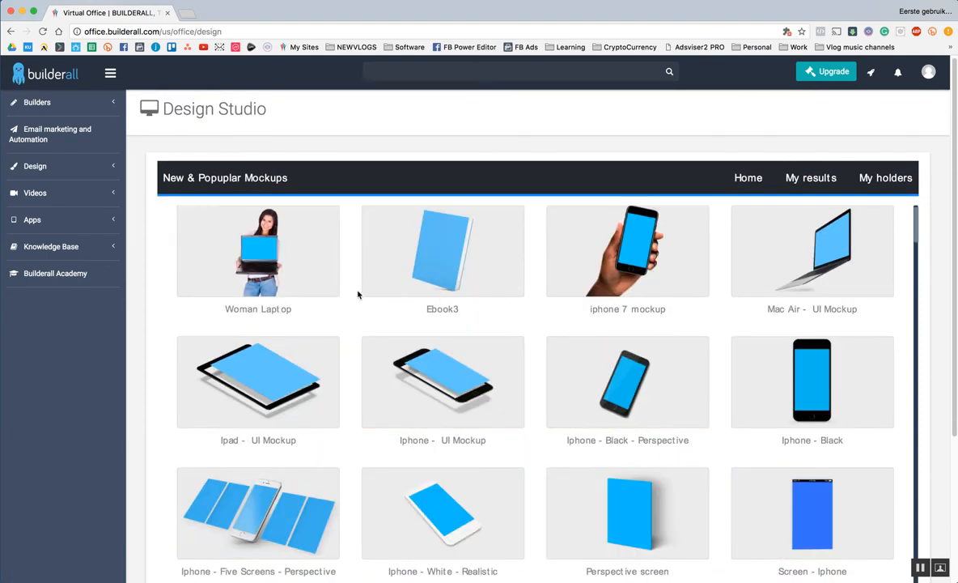
mouse_move(305, 326)
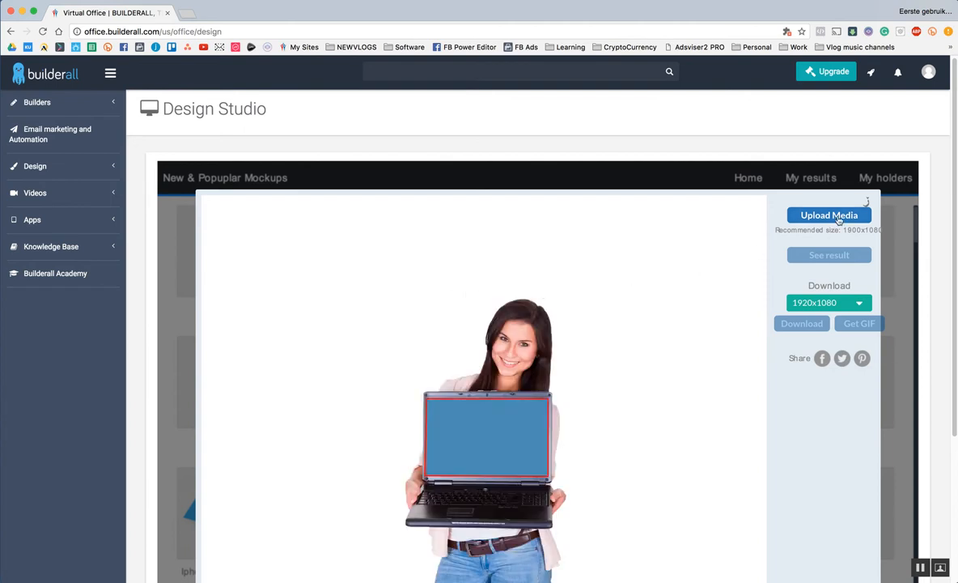
left_click(828, 214)
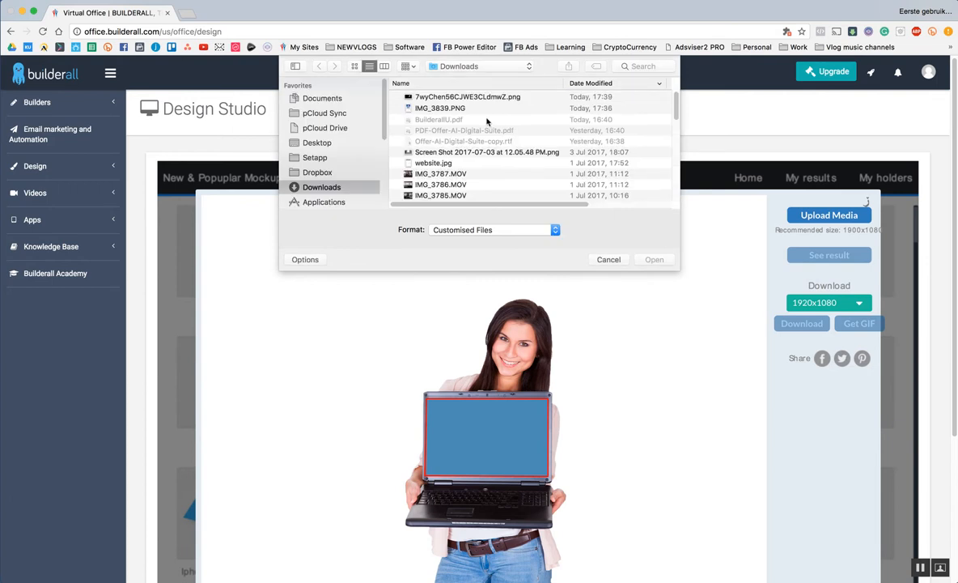
left_click(316, 143)
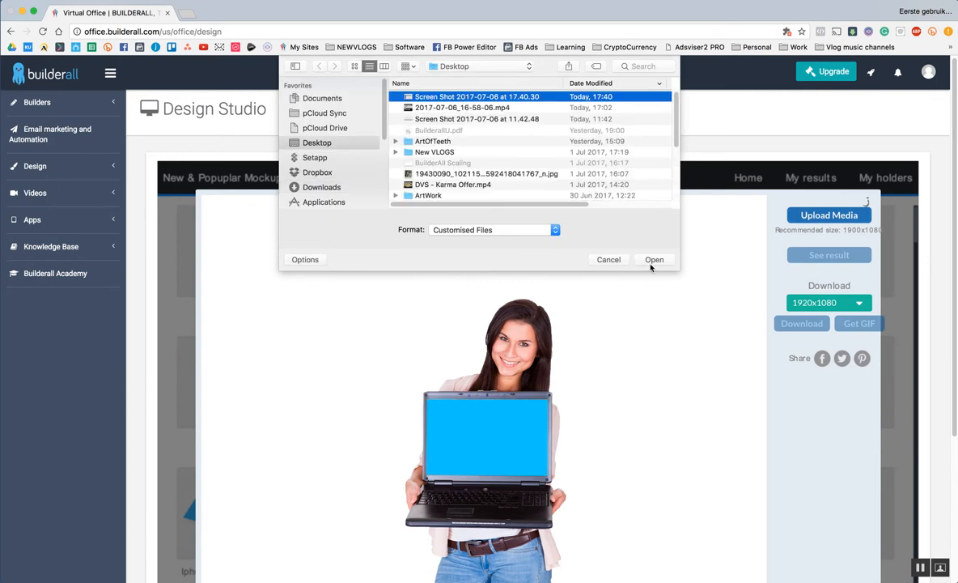
left_click(654, 259)
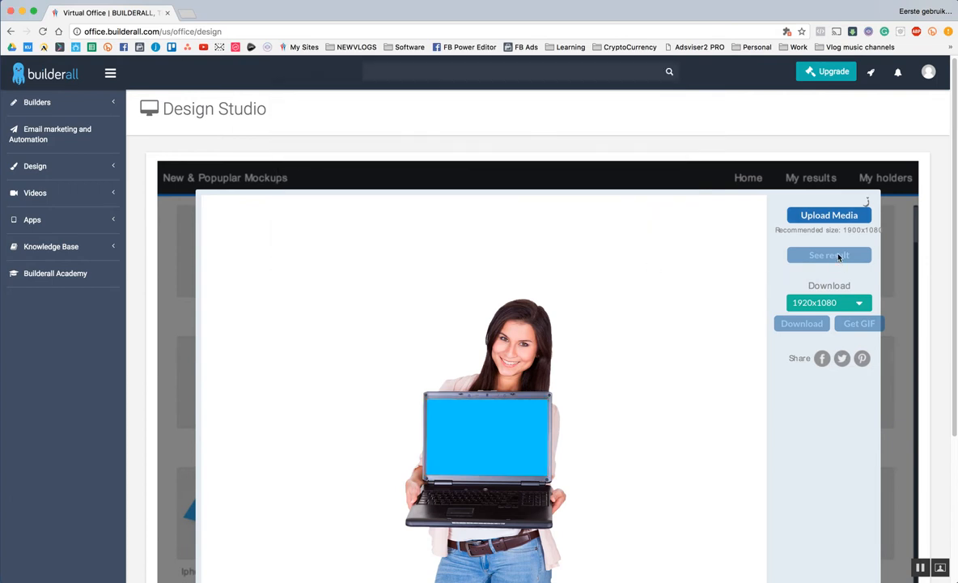
Scale the screenshot to about 0.56 and align it within the red laptop frame.
left_click(829, 255)
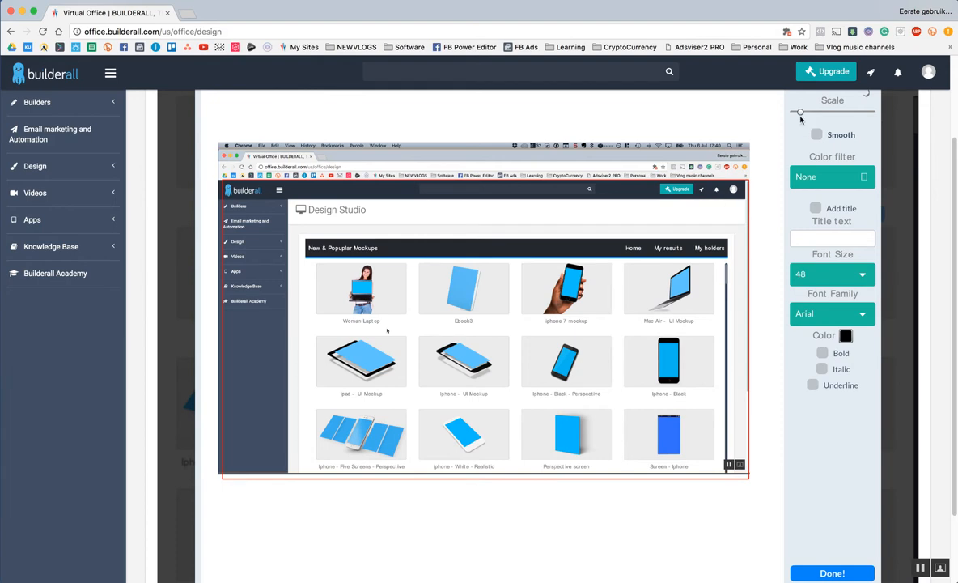
left_click_drag(801, 112, 801, 112)
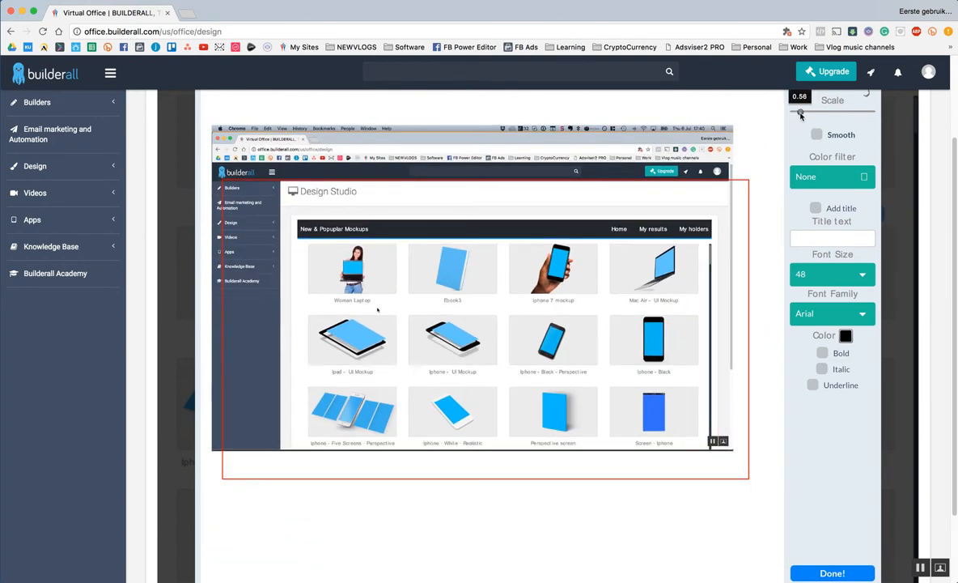
left_click_drag(801, 111, 802, 105)
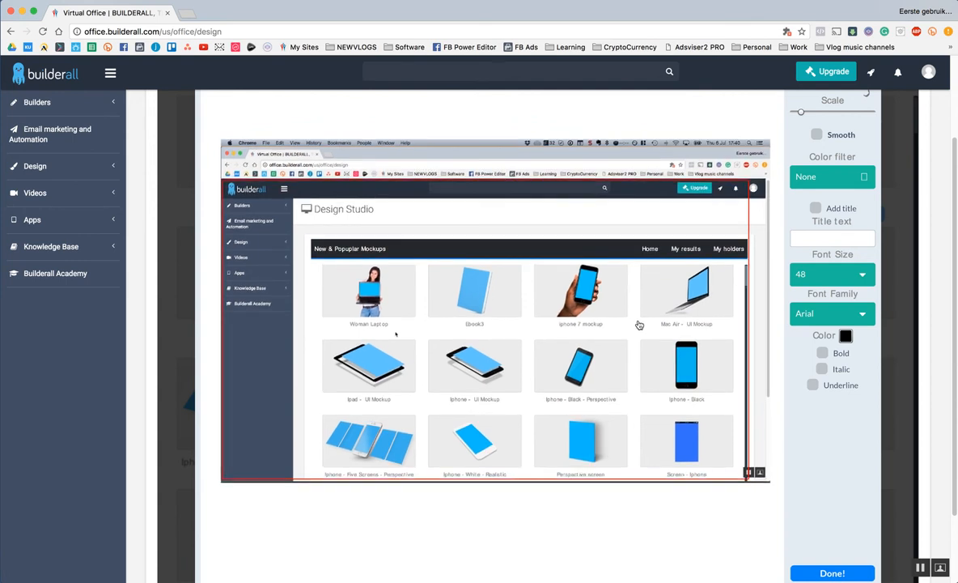
mouse_move(833, 572)
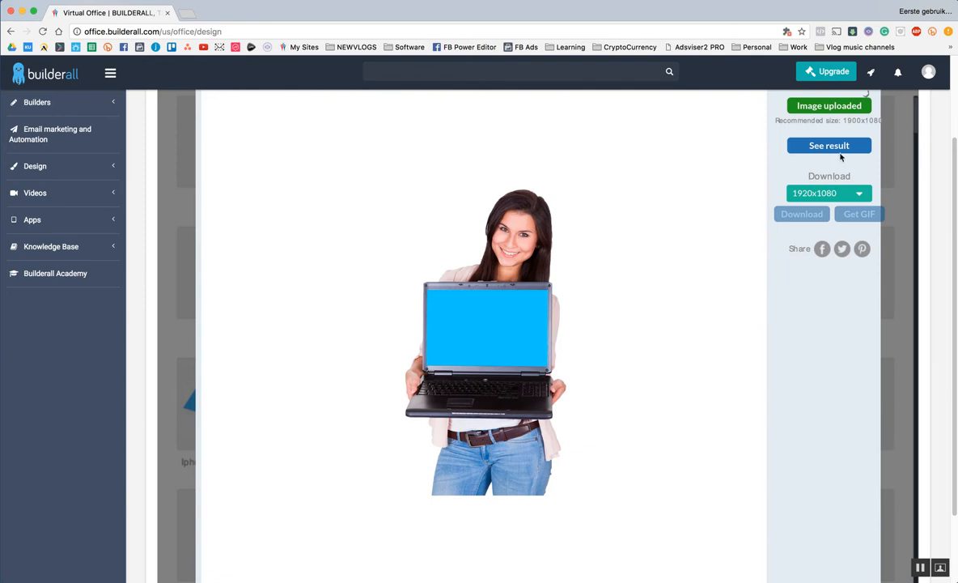
Generate the Woman Laptop mockup and download it as a 1920x1080 PNG.
left_click(829, 146)
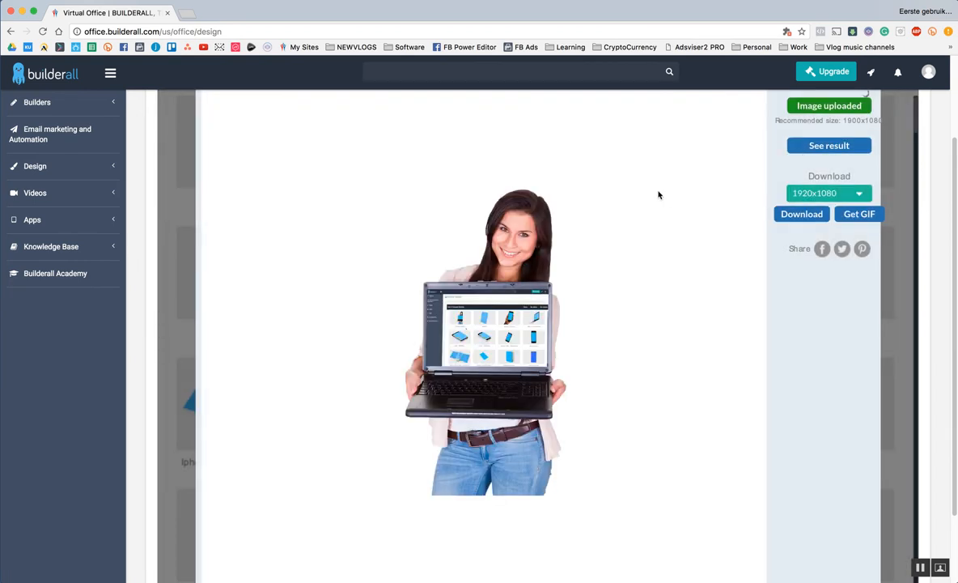
mouse_move(718, 292)
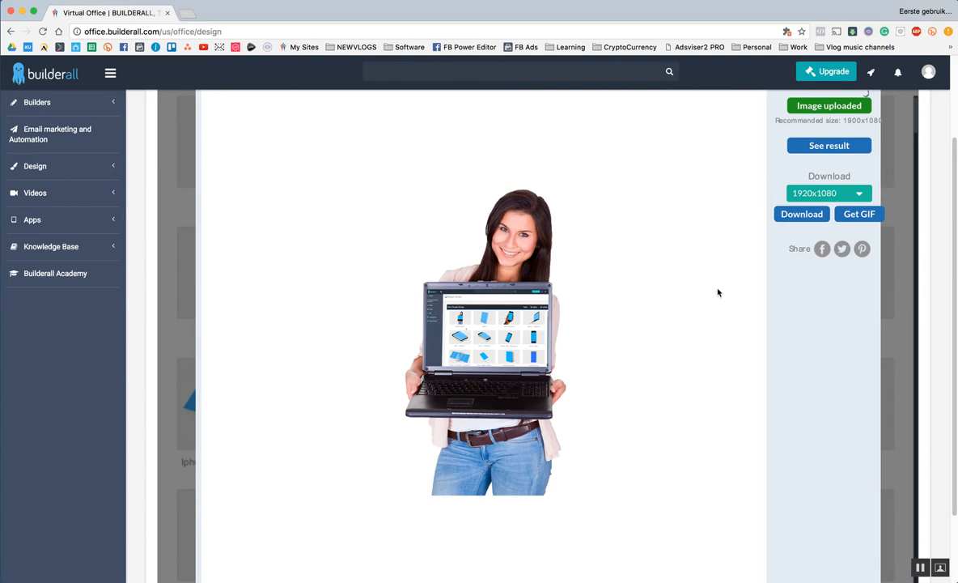
mouse_move(802, 224)
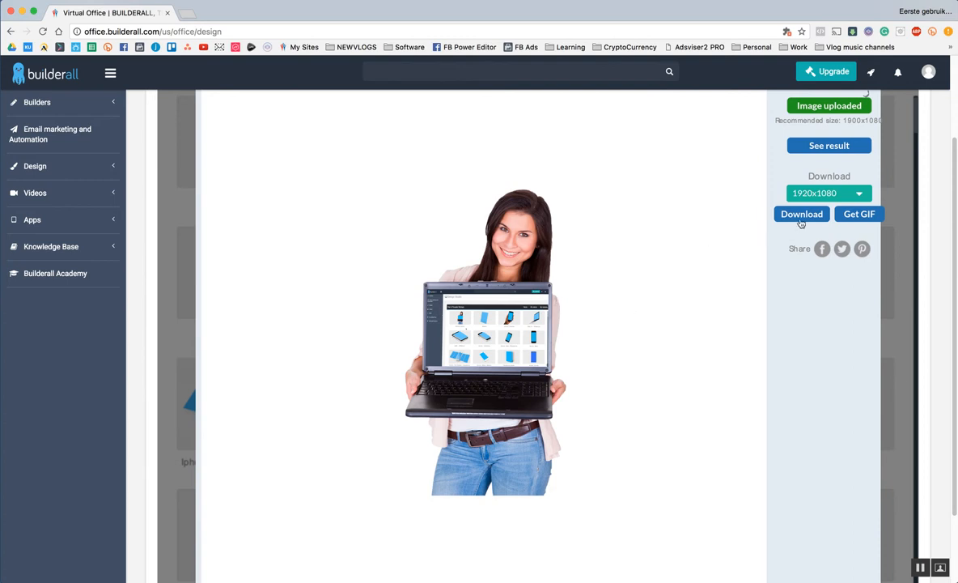
left_click(802, 214)
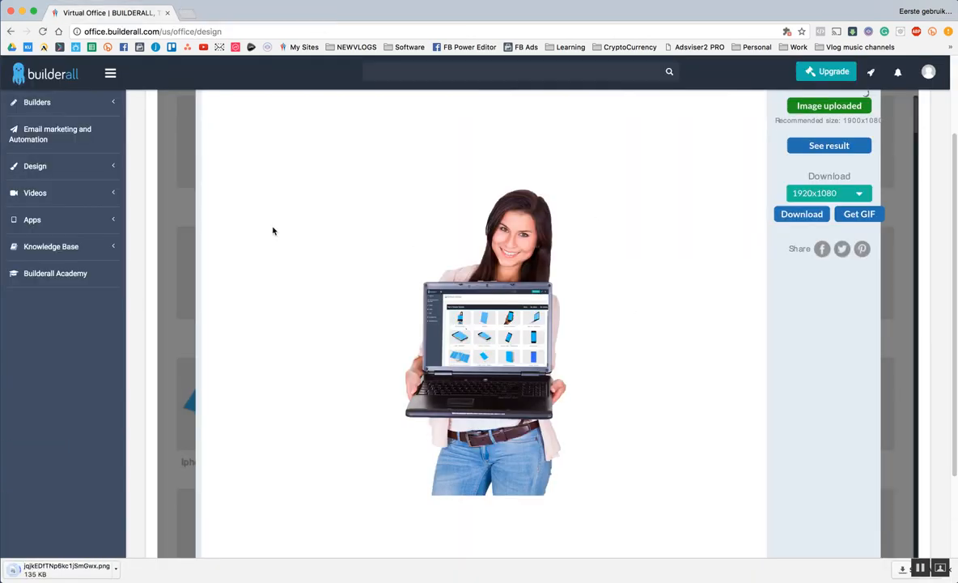
mouse_move(87, 404)
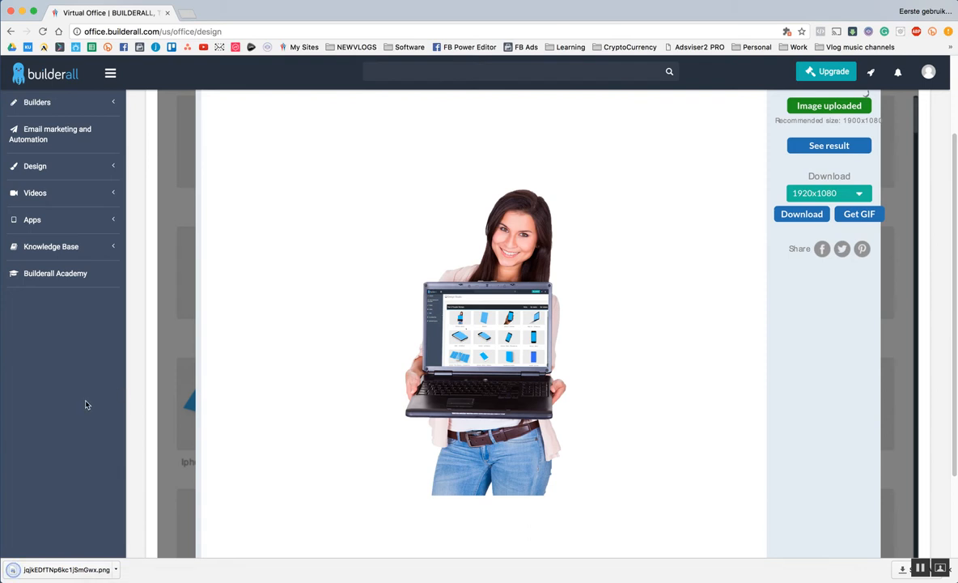
scroll("up", 3)
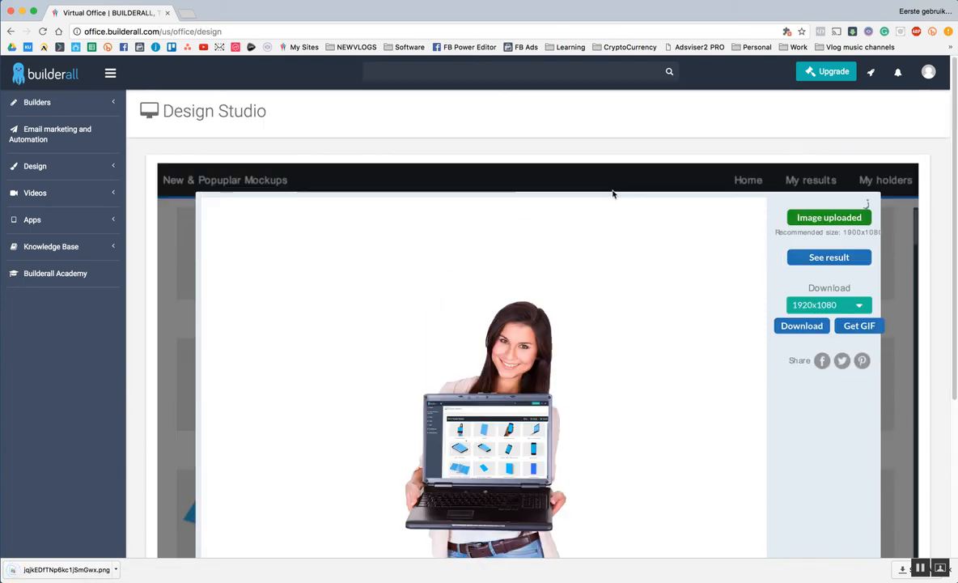
Open My sites under Builders > Drag n Drop Site Builder in the sidebar.
left_click(37, 102)
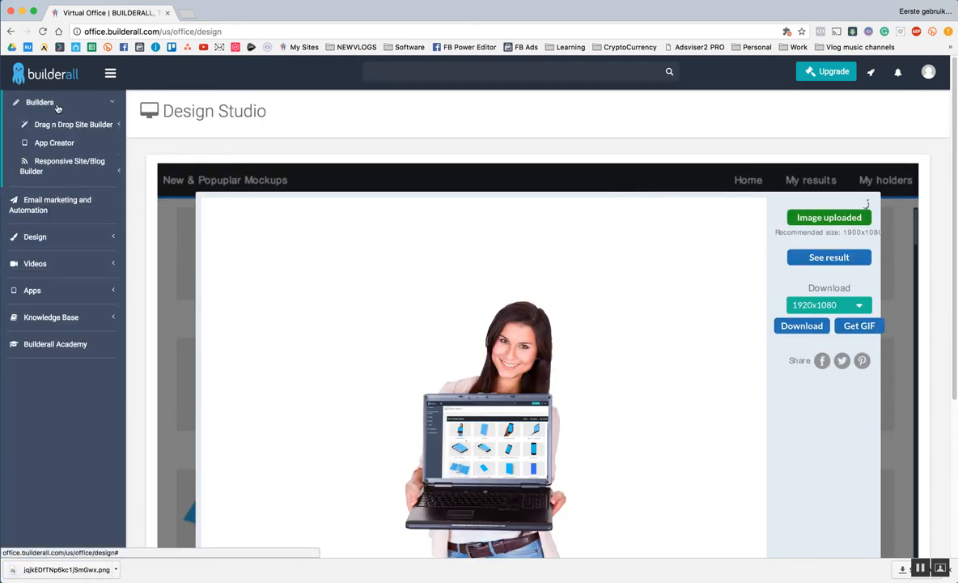
left_click(72, 124)
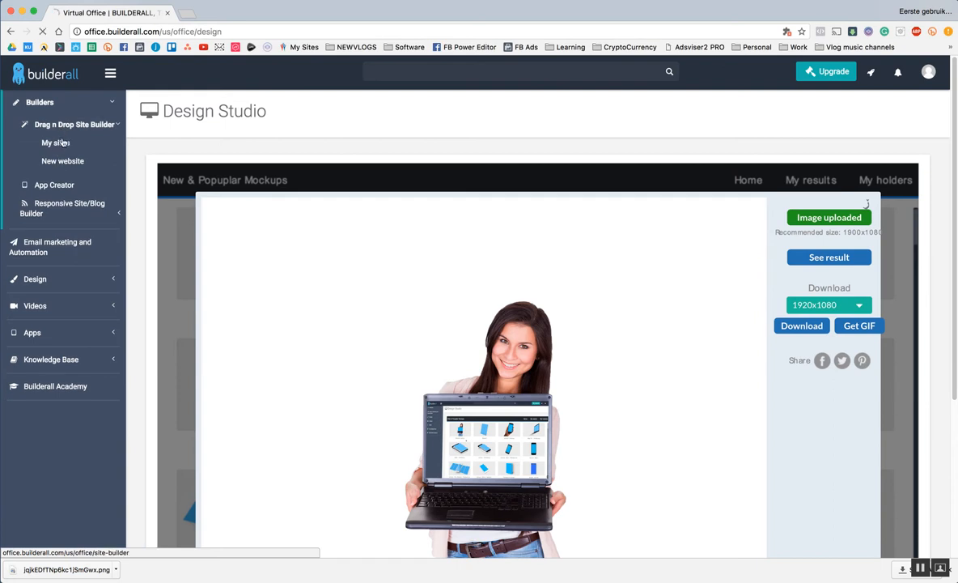
left_click(55, 142)
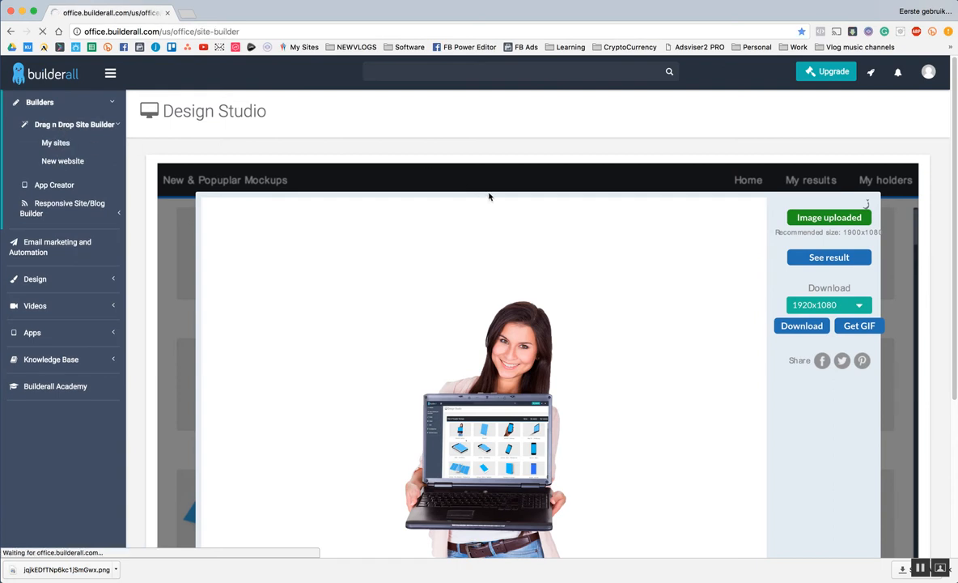
left_click(55, 142)
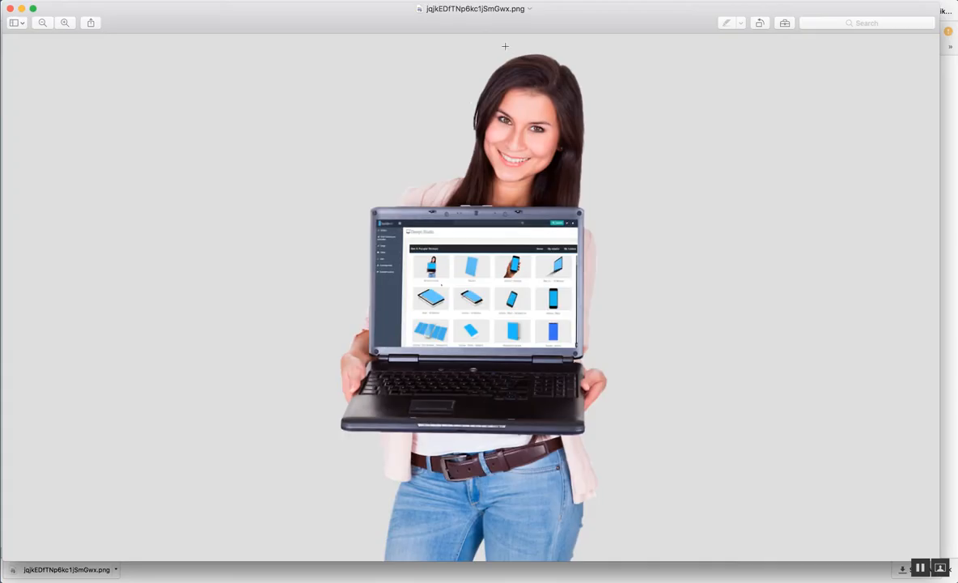
Drag a selection rectangle over part of the woman-with-laptop mockup PNG in Preview.
left_click_drag(329, 50, 523, 366)
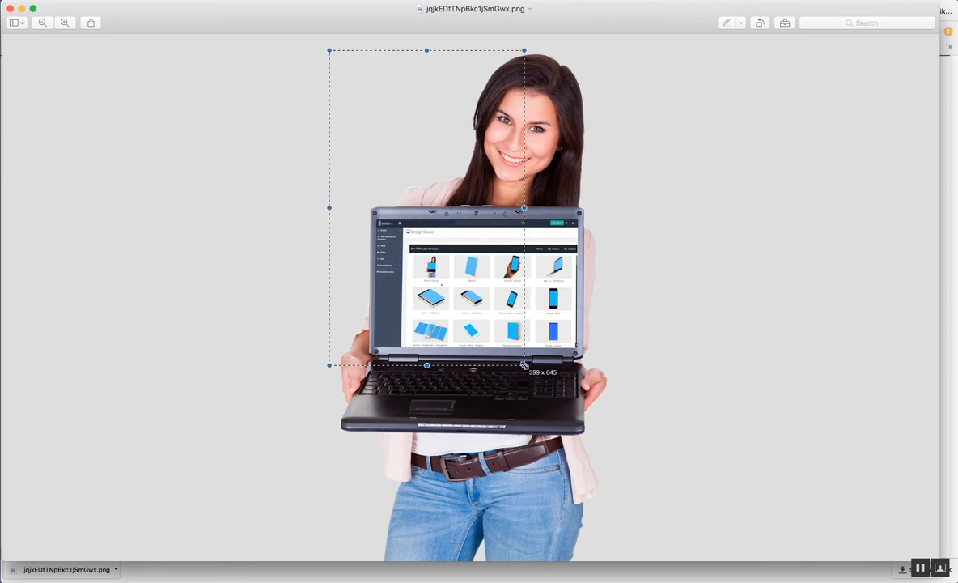
left_click_drag(525, 365, 605, 553)
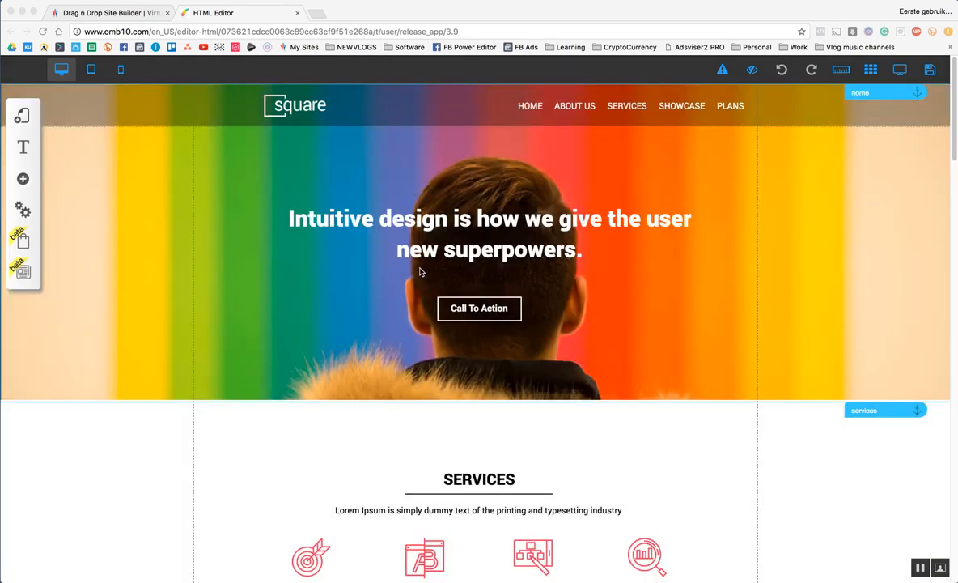
Scroll the page and add an Image element from the Add element panel.
scroll("down", 3)
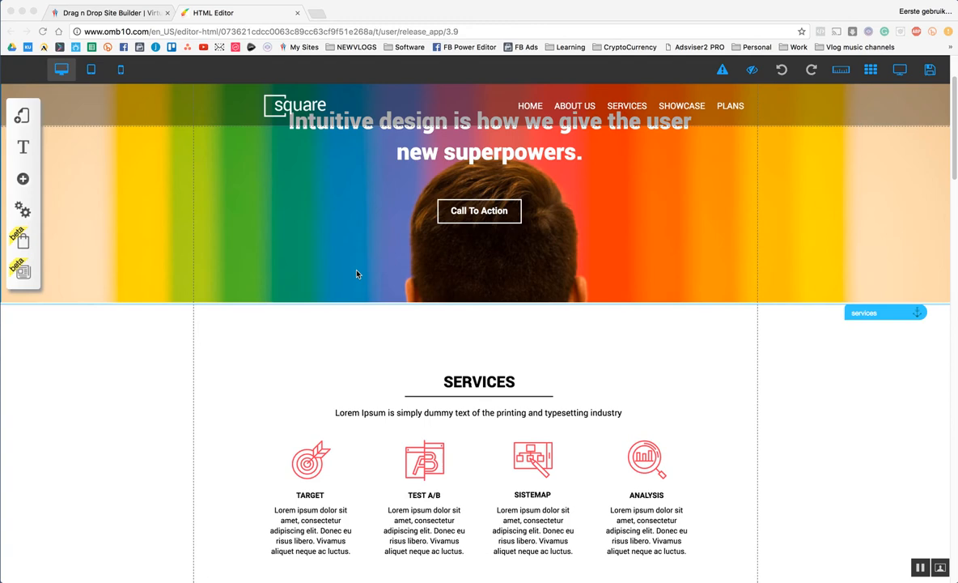
scroll("down", 3)
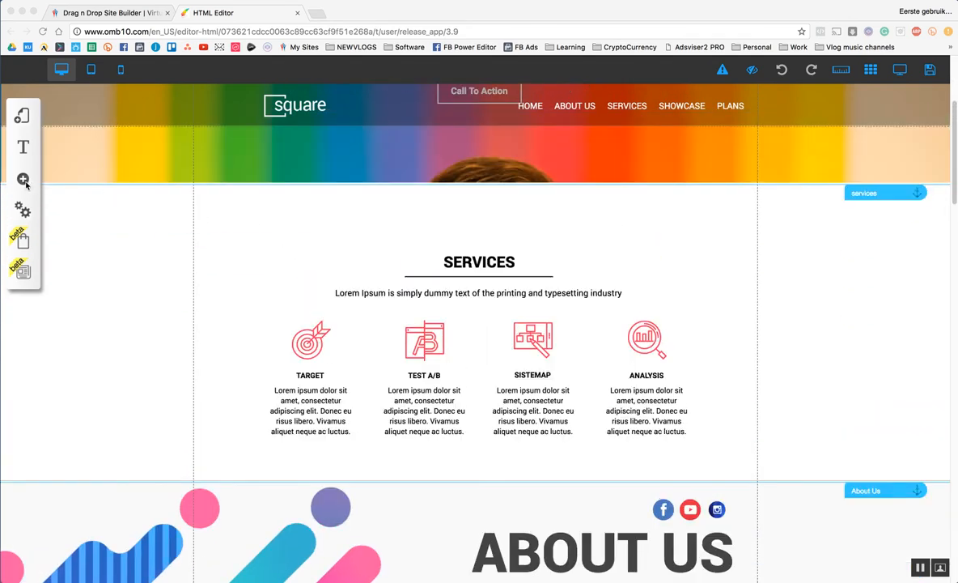
left_click(22, 179)
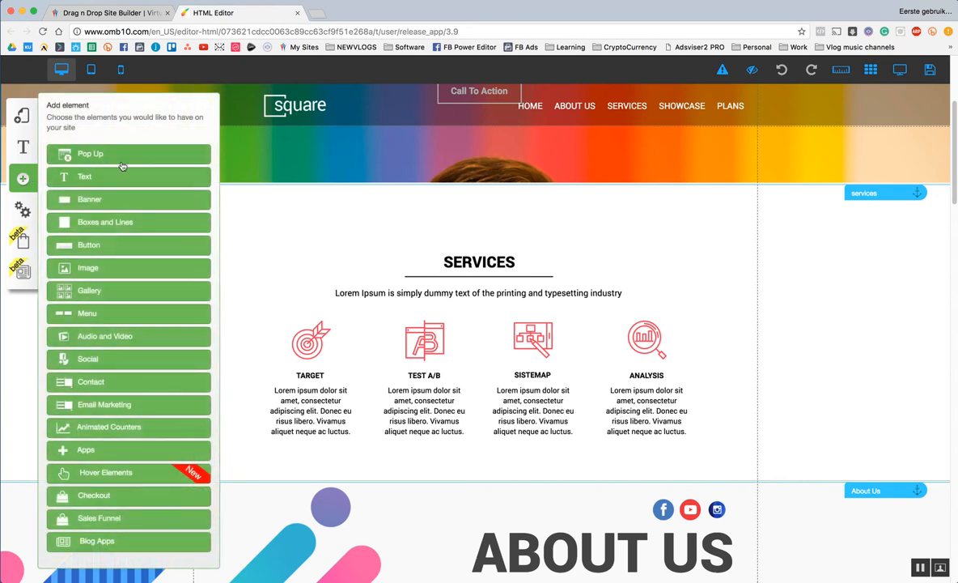
left_click(88, 267)
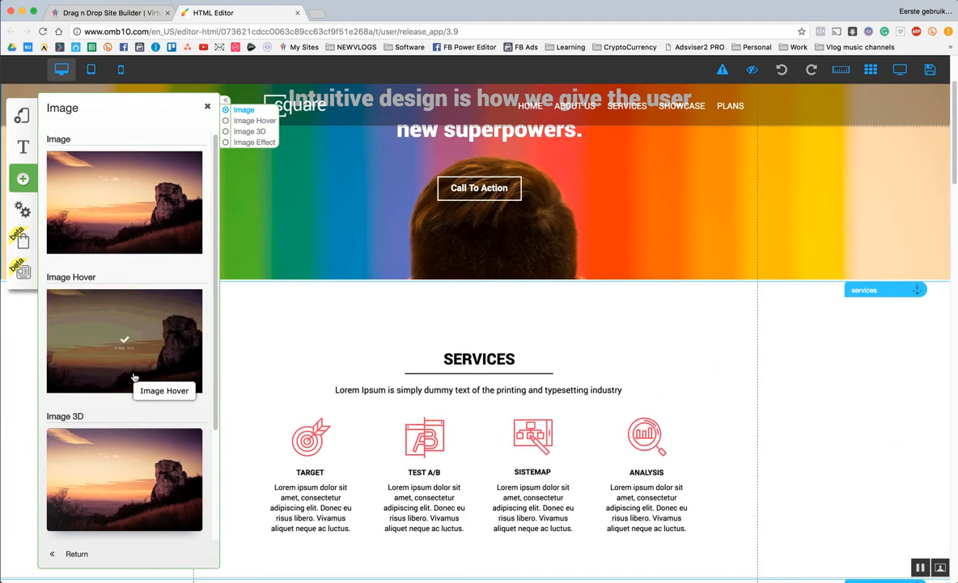
mouse_move(137, 484)
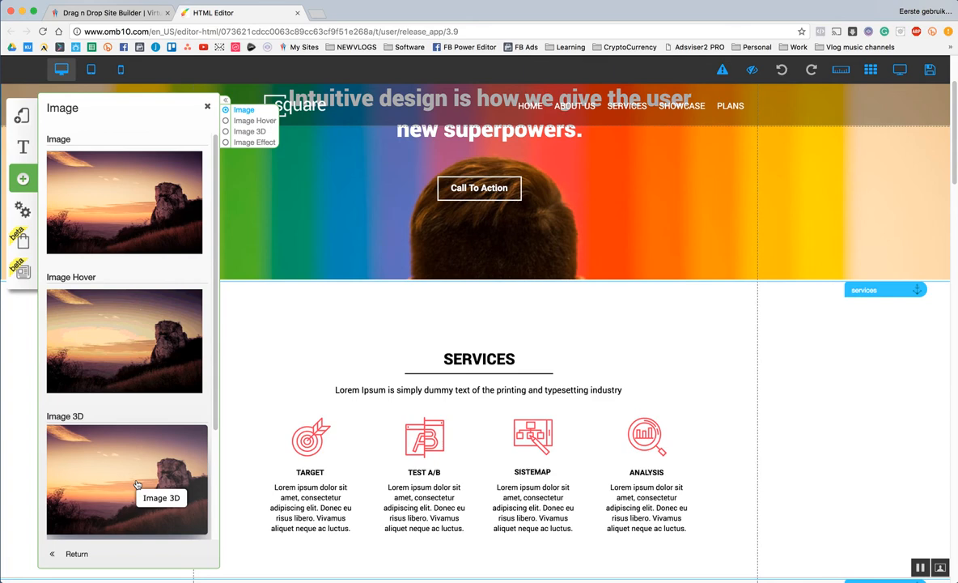
mouse_move(179, 438)
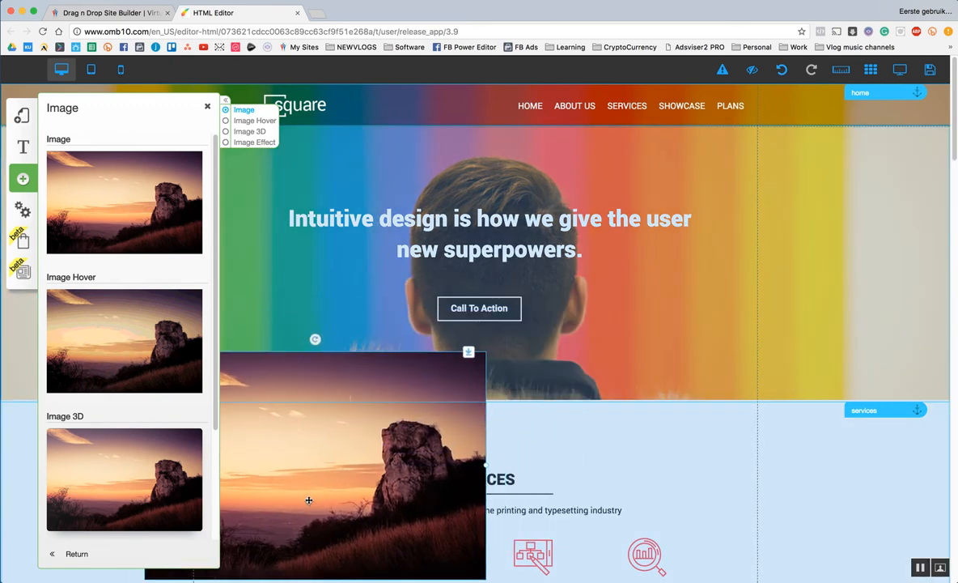
Open the new image's menu and choose Change Image.
left_click(207, 106)
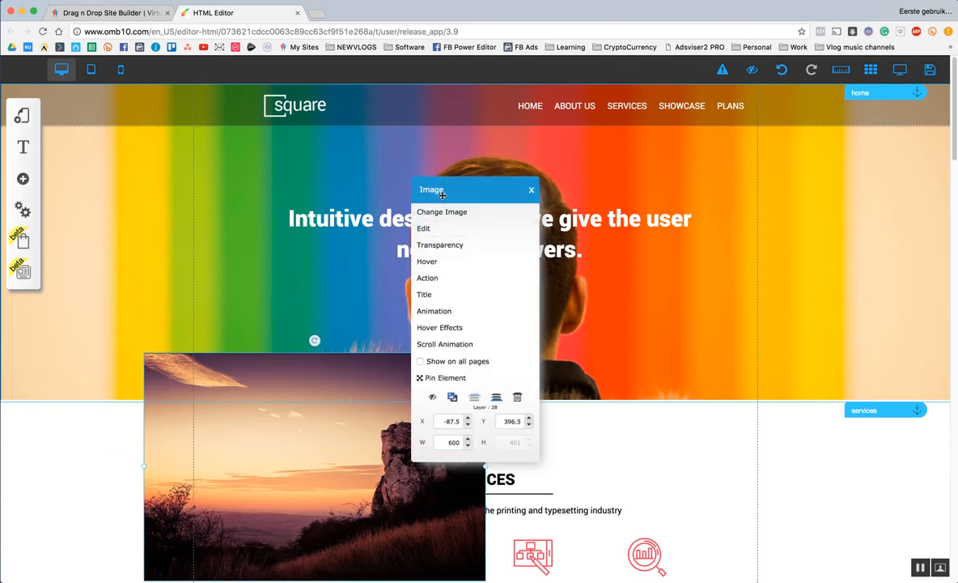
left_click(531, 190)
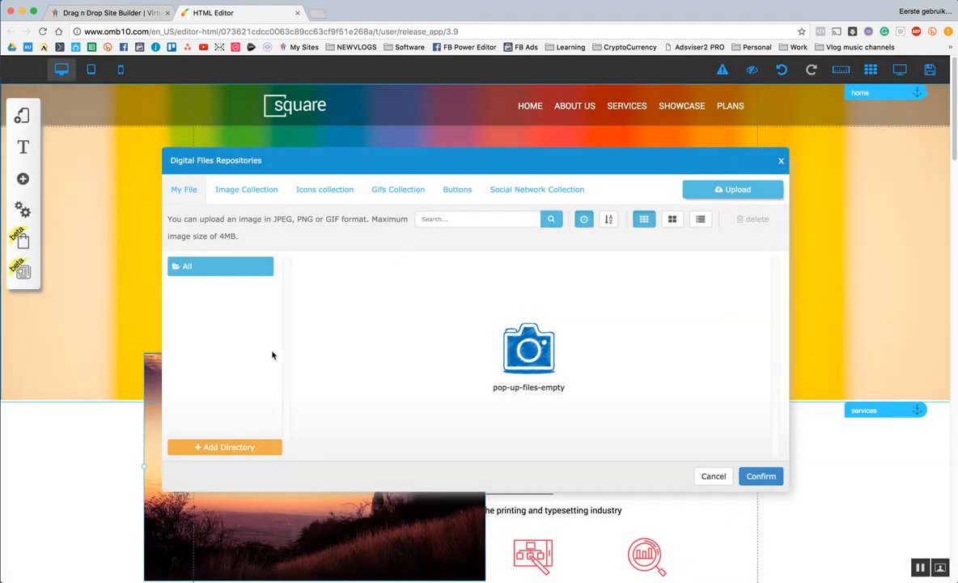
Create a 'Test' folder in the file repository and select it.
left_click(225, 447)
type("Test")
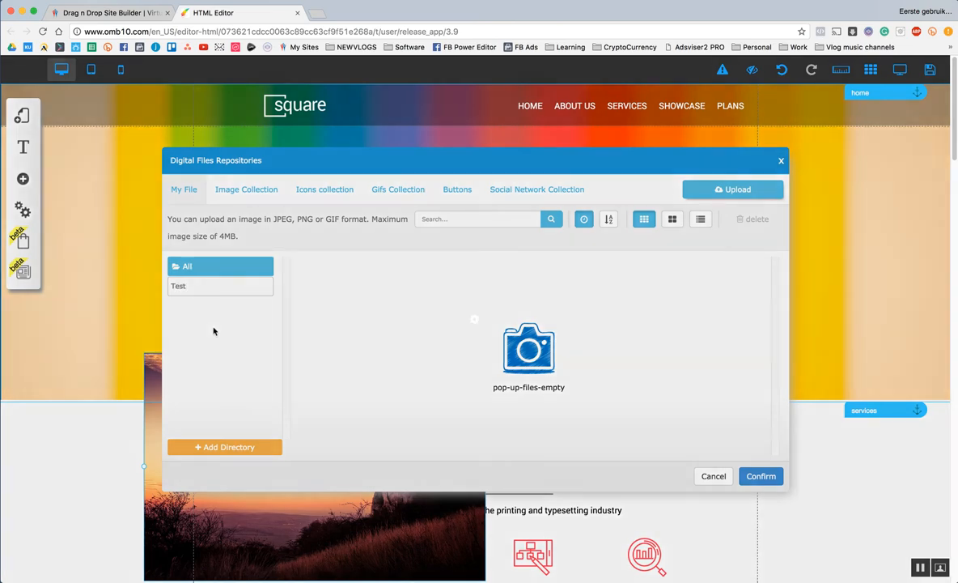
left_click(220, 286)
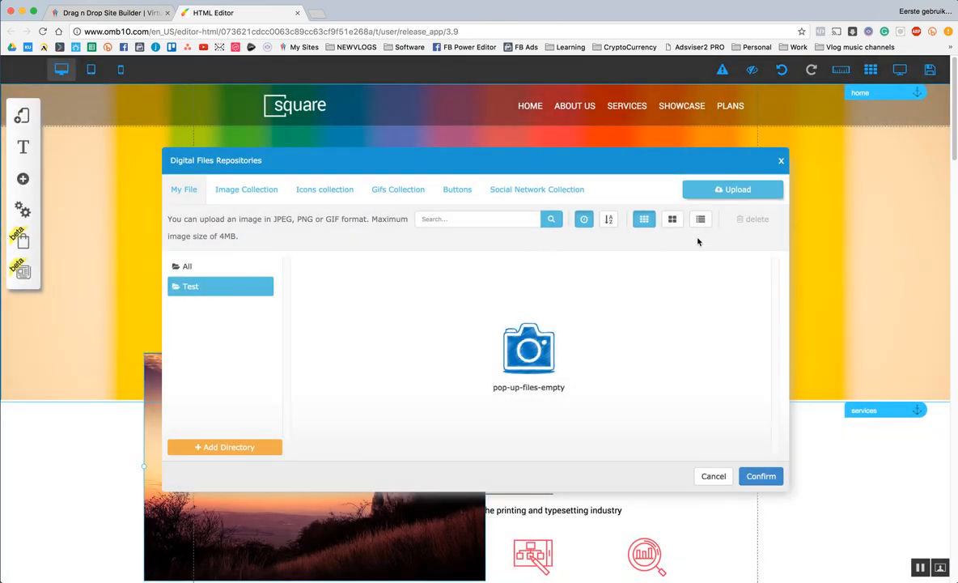
Upload the woman-with-laptop mockup PNG from Downloads.
left_click(731, 189)
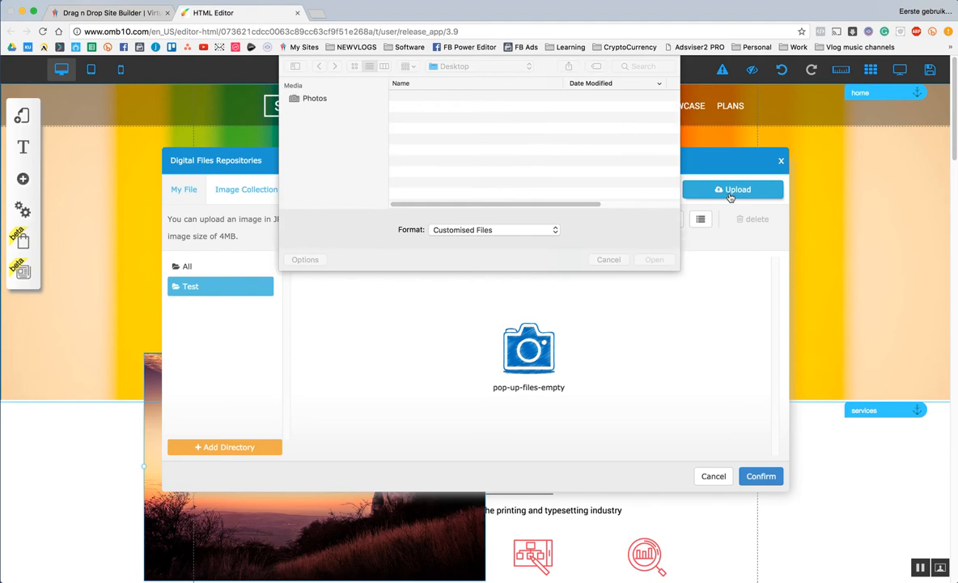
left_click(317, 142)
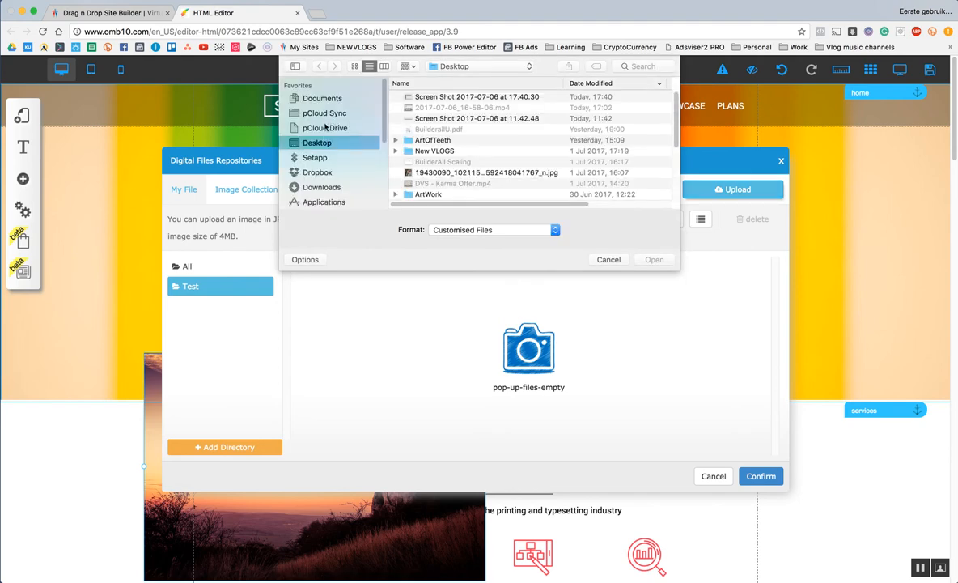
scroll("down", 3)
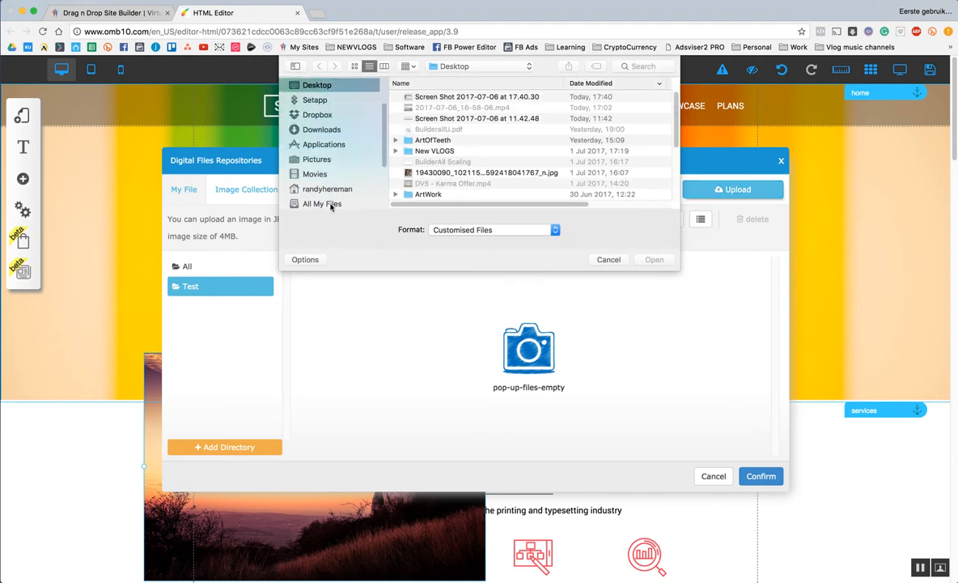
left_click(322, 129)
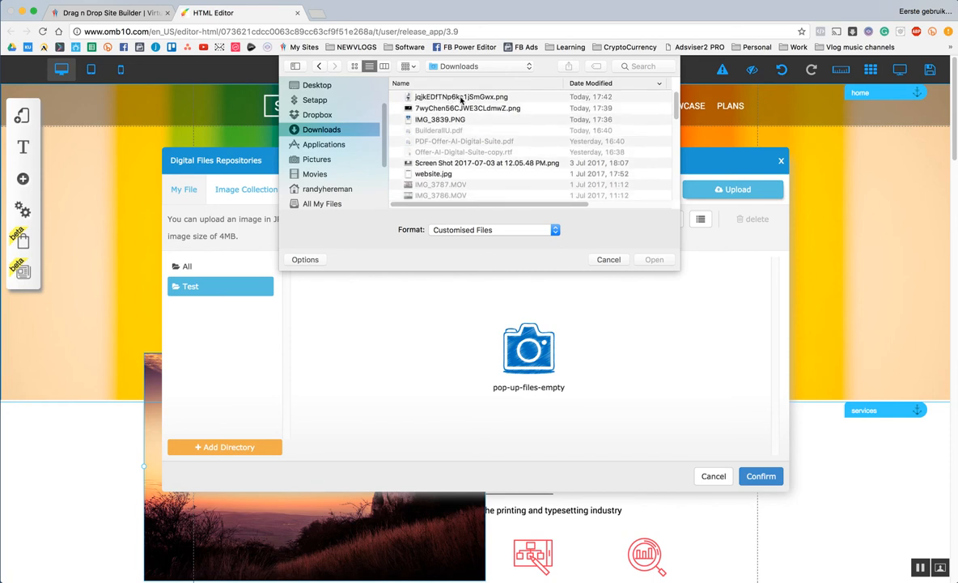
left_click(608, 259)
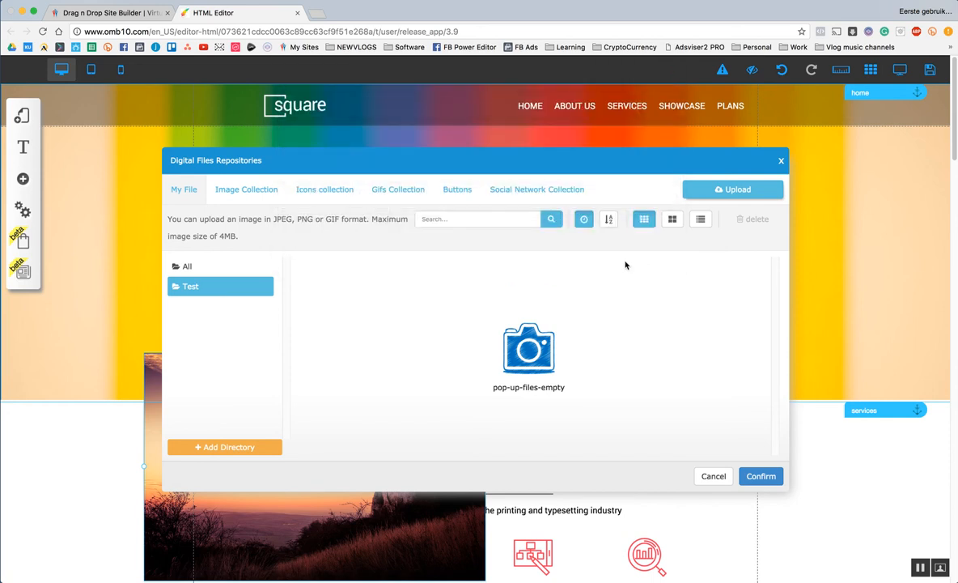
Select the uploaded mockup in the Test folder to replace the placeholder image.
left_click(732, 189)
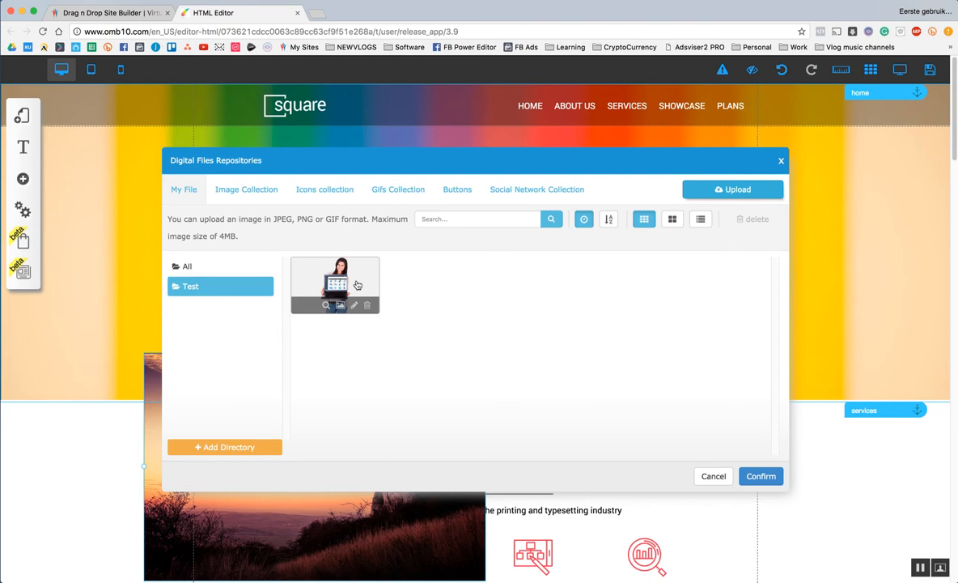
mouse_move(354, 283)
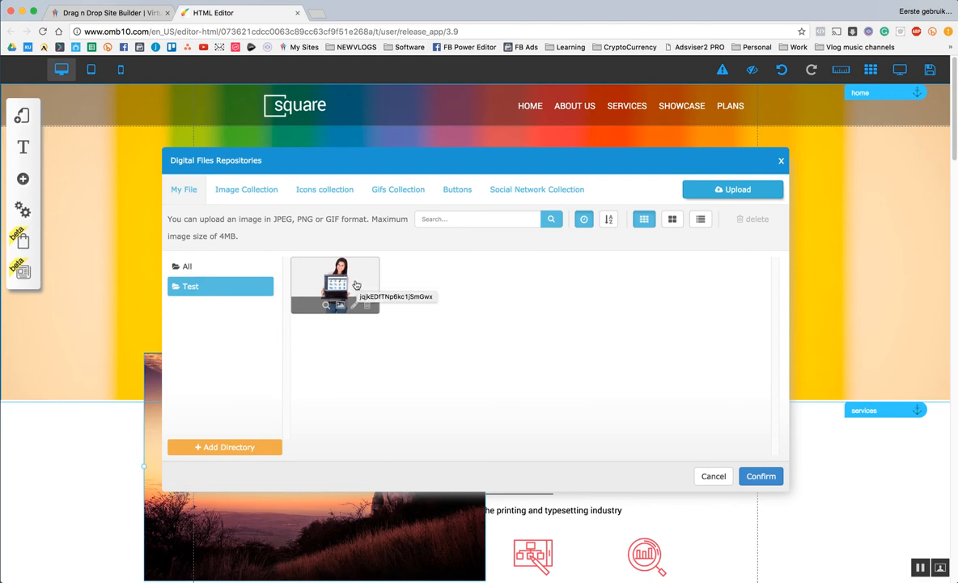
left_click(335, 283)
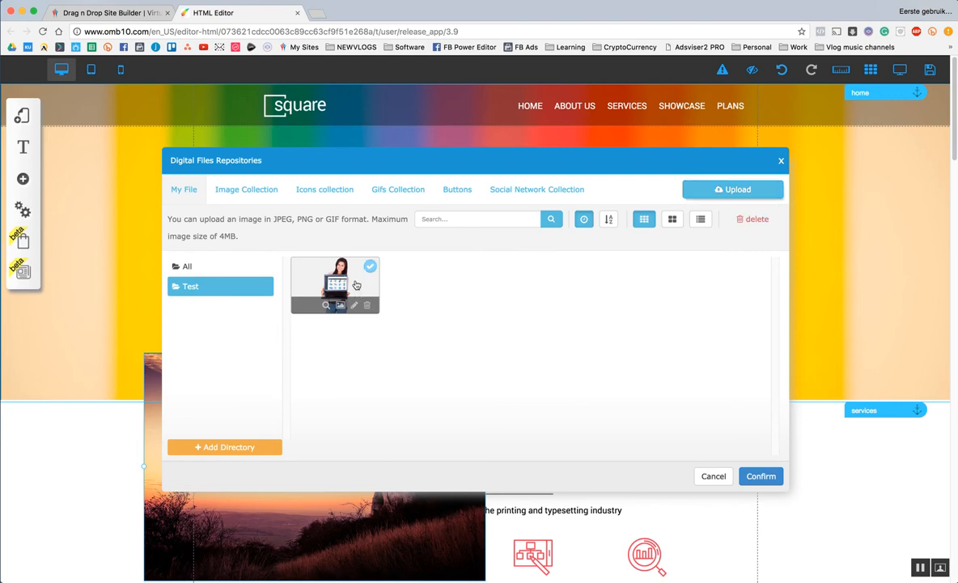
left_click(760, 476)
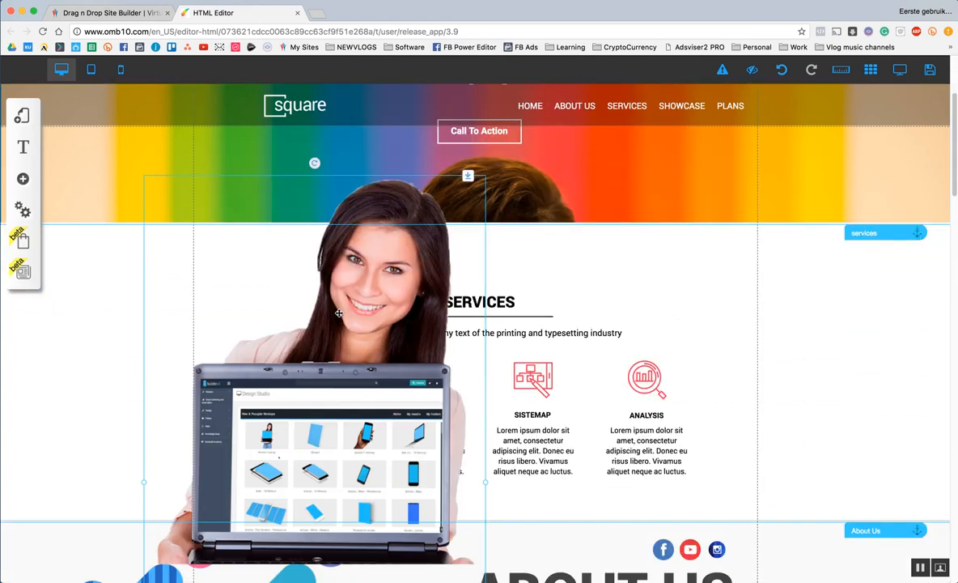
Position the mockup and social icons in About Us, icons above the ABOUT US heading.
scroll("down", 3)
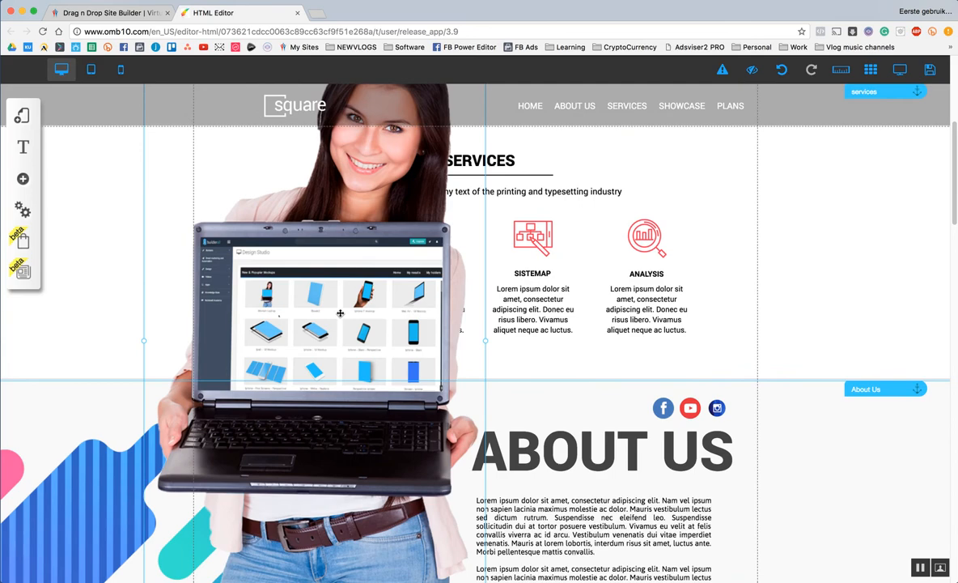
scroll("down", 3)
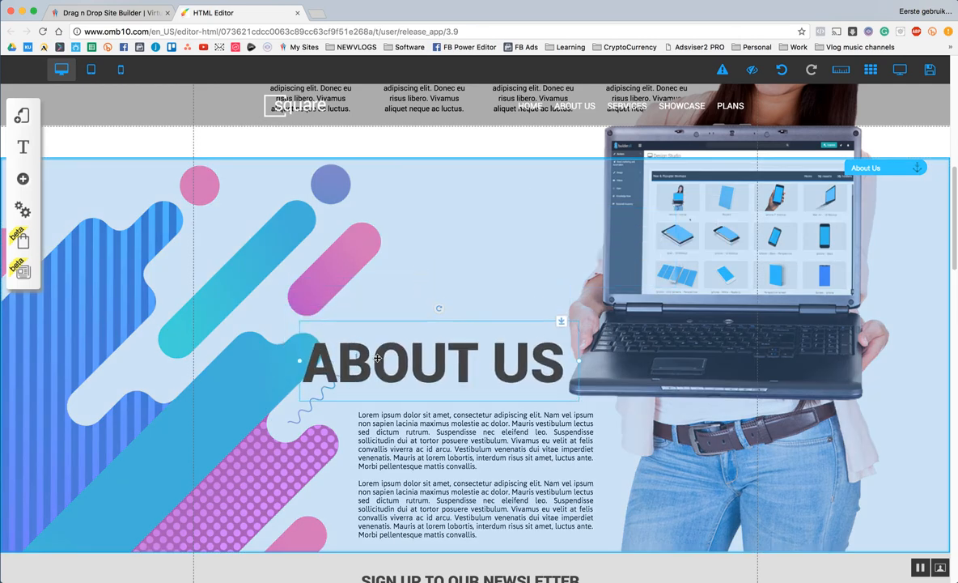
left_click_drag(437, 360, 433, 307)
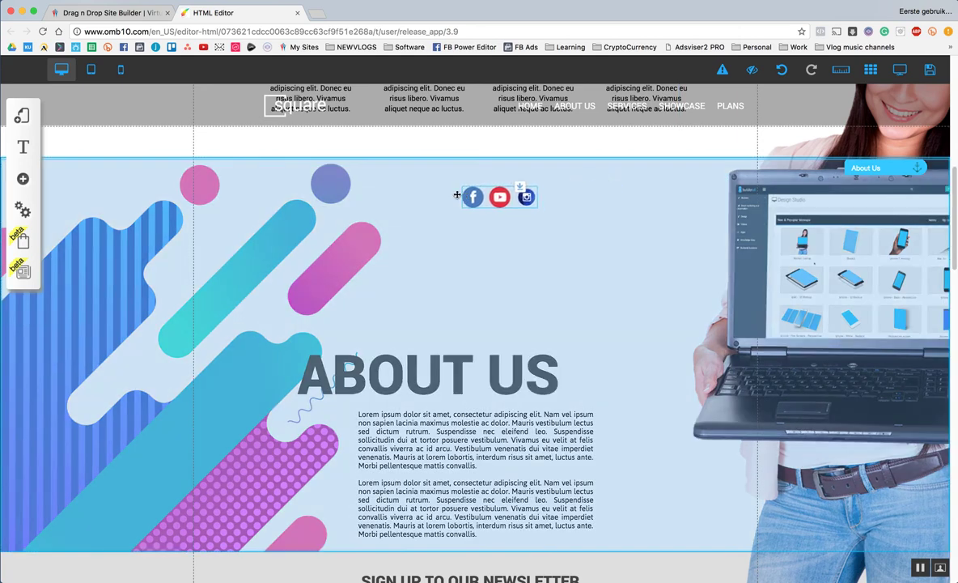
left_click_drag(499, 197, 602, 368)
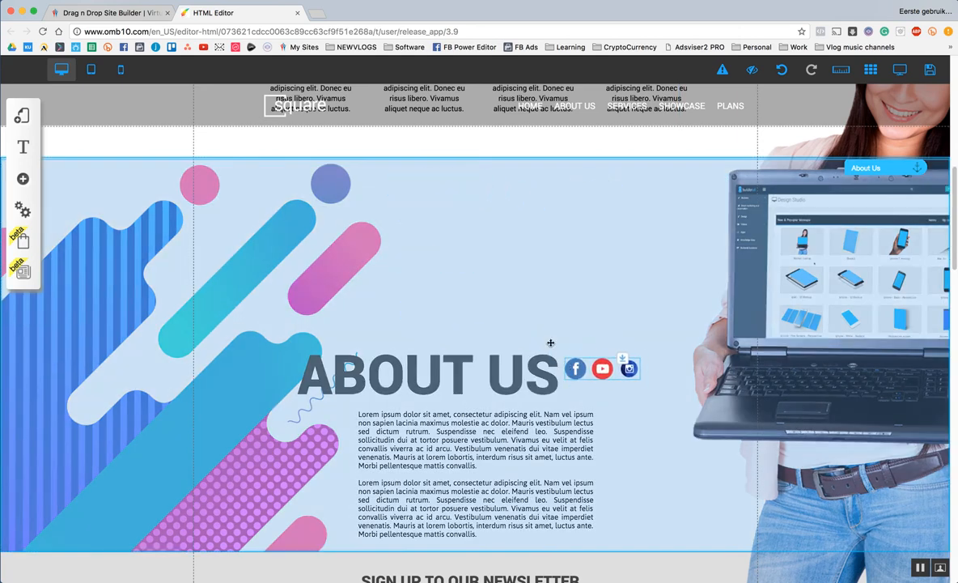
left_click_drag(602, 369, 518, 339)
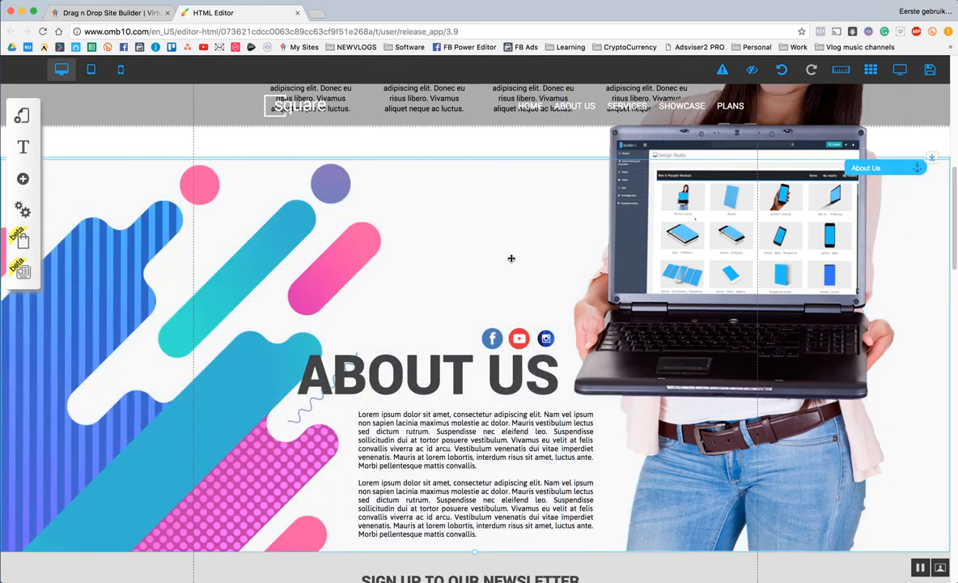
scroll("up", 3)
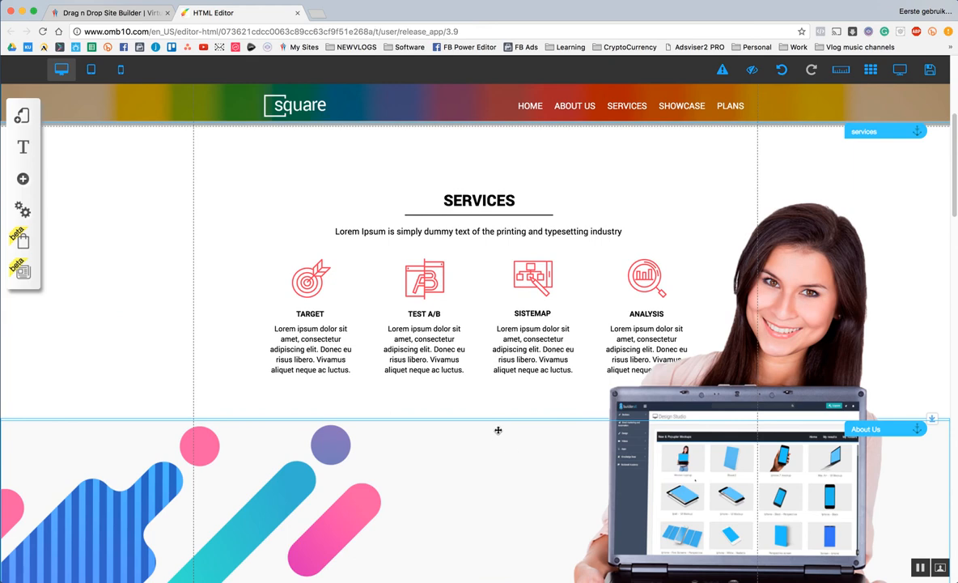
scroll("down", 3)
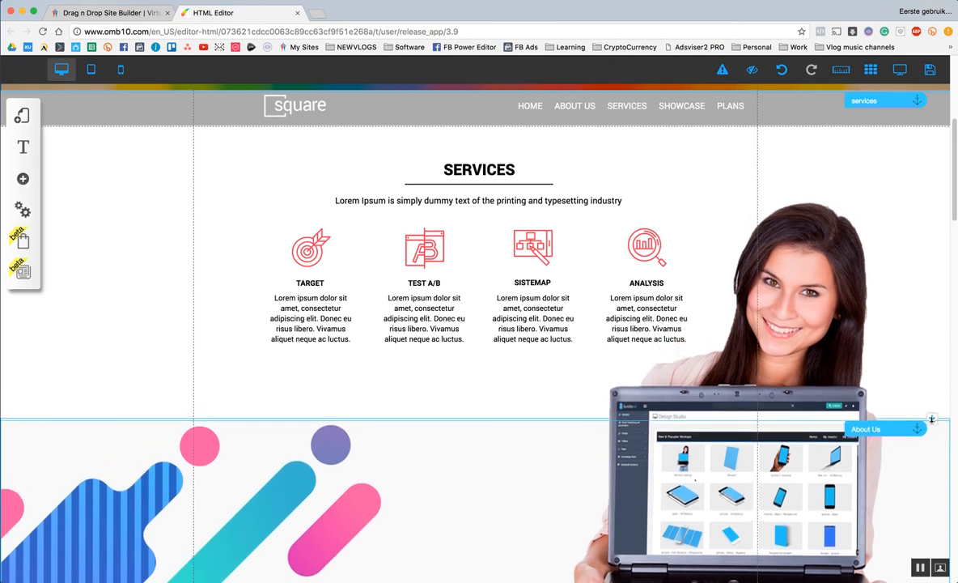
scroll("down", 3)
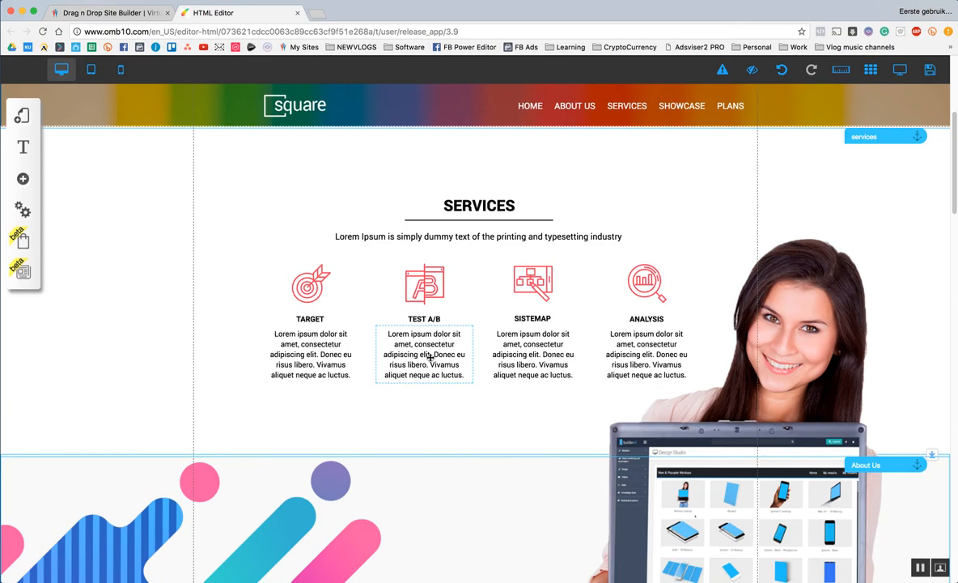
scroll("down", 3)
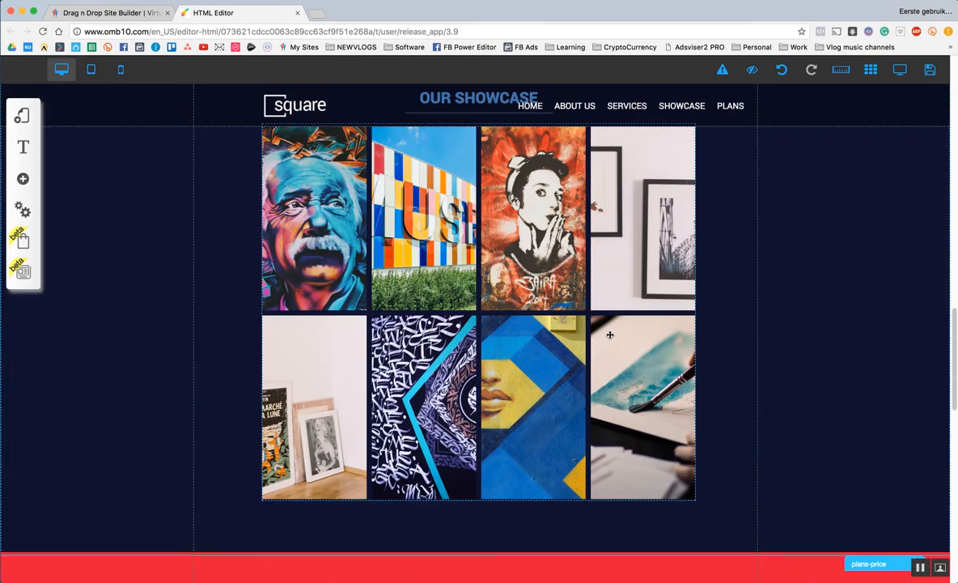
scroll("down", 3)
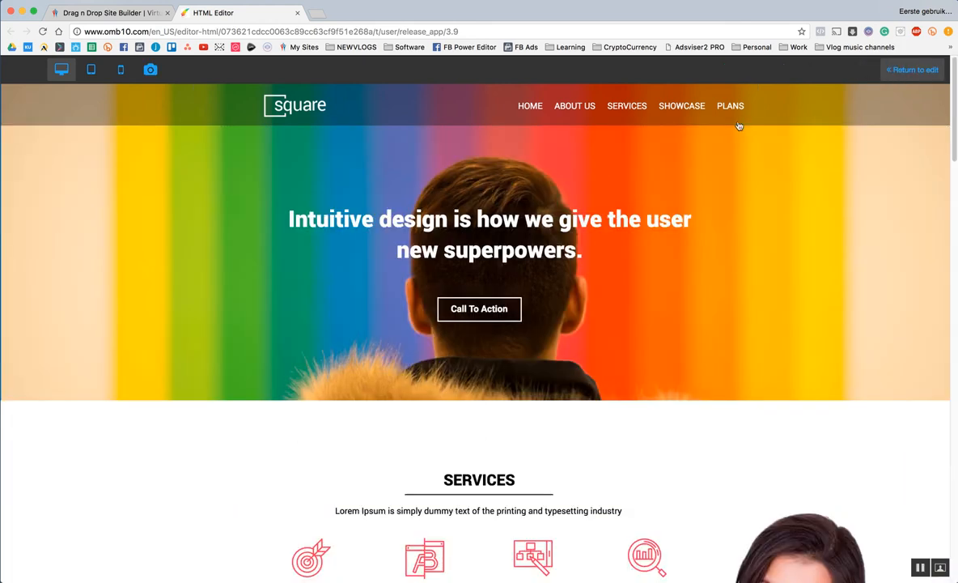
Scroll through the site preview to check the laptop mockup beside About Us.
scroll("down", 3)
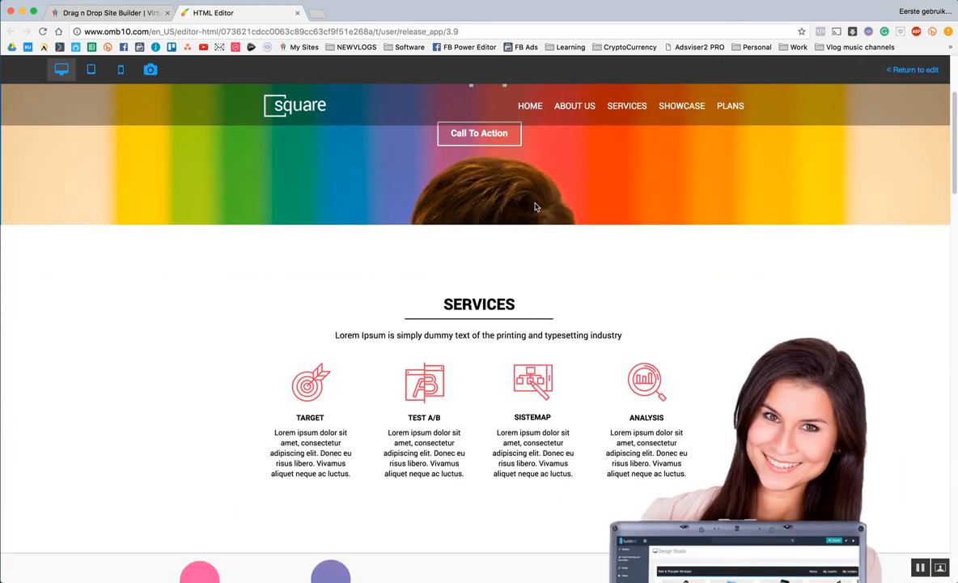
scroll("down", 3)
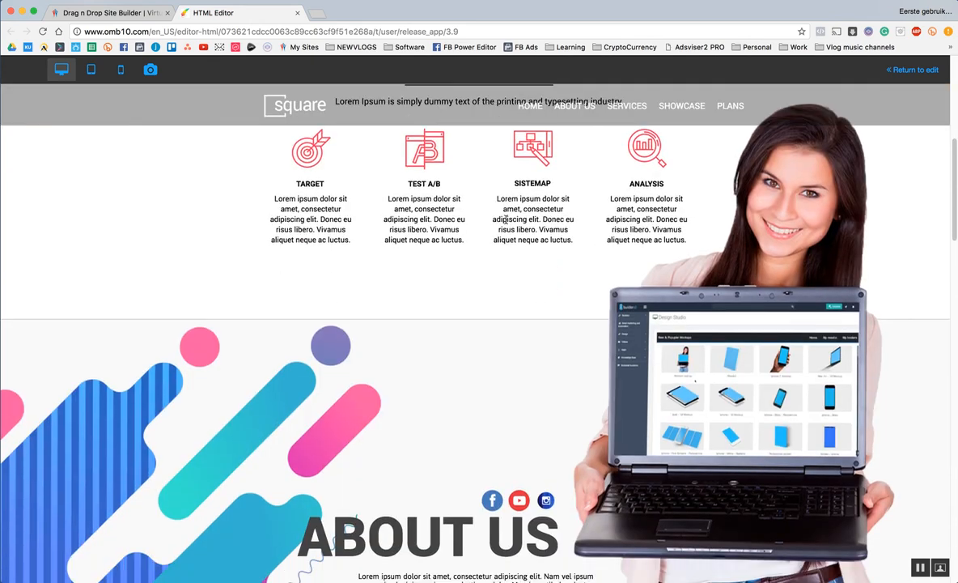
scroll("down", 3)
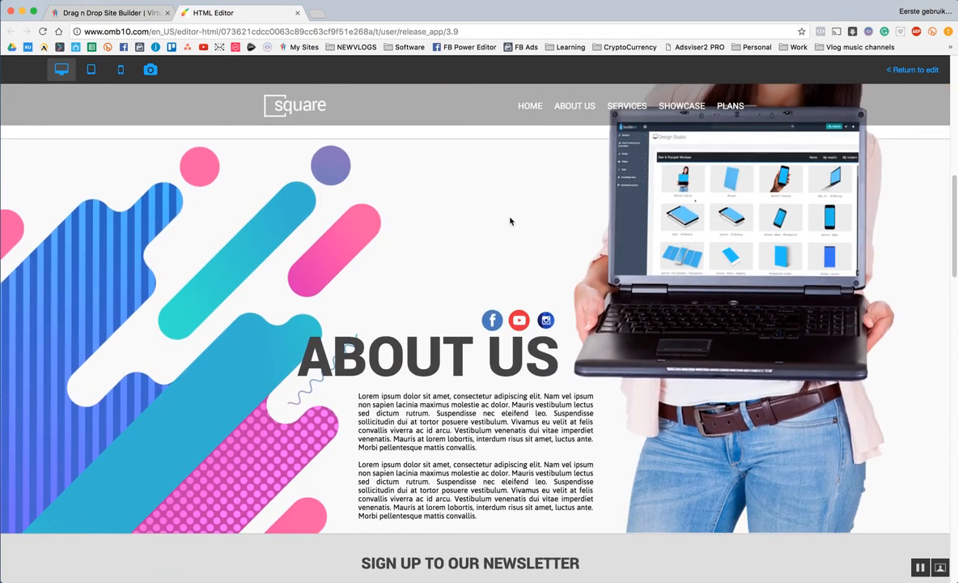
scroll("down", 3)
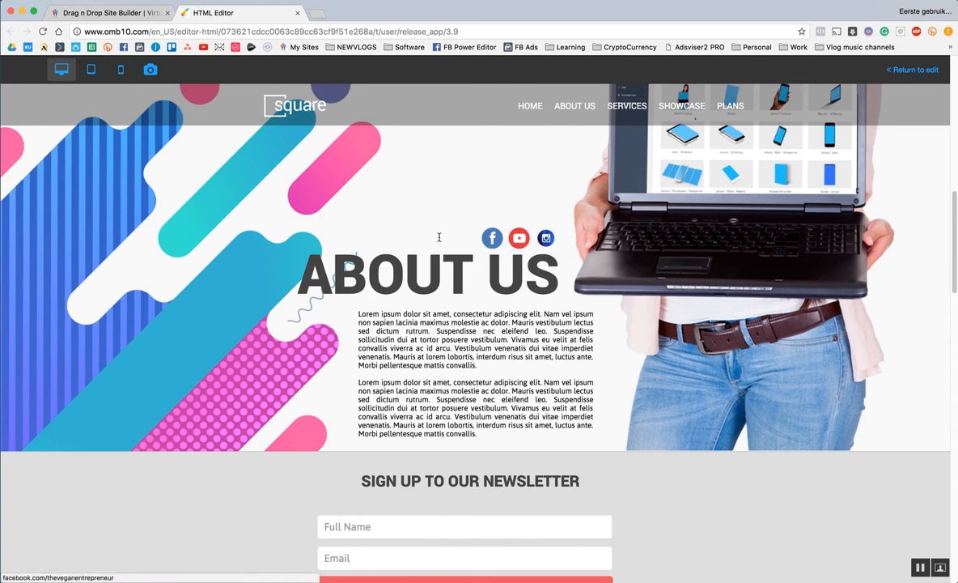
scroll("down", 3)
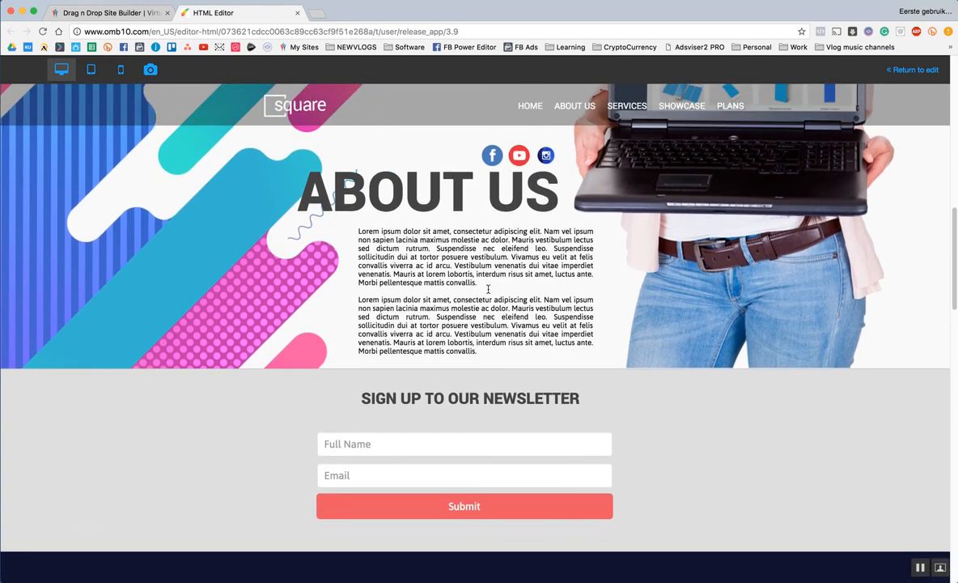
scroll("down", 3)
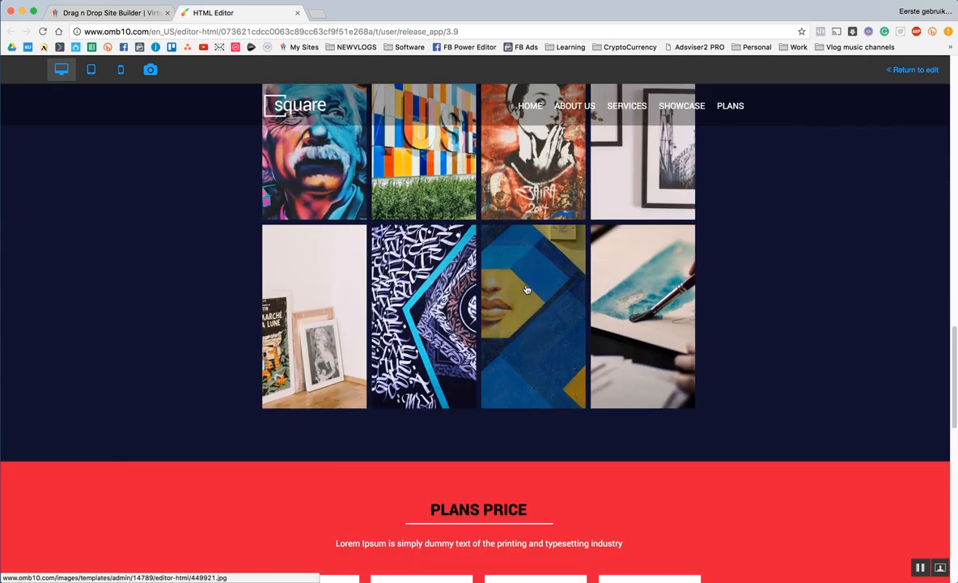
scroll("down", 3)
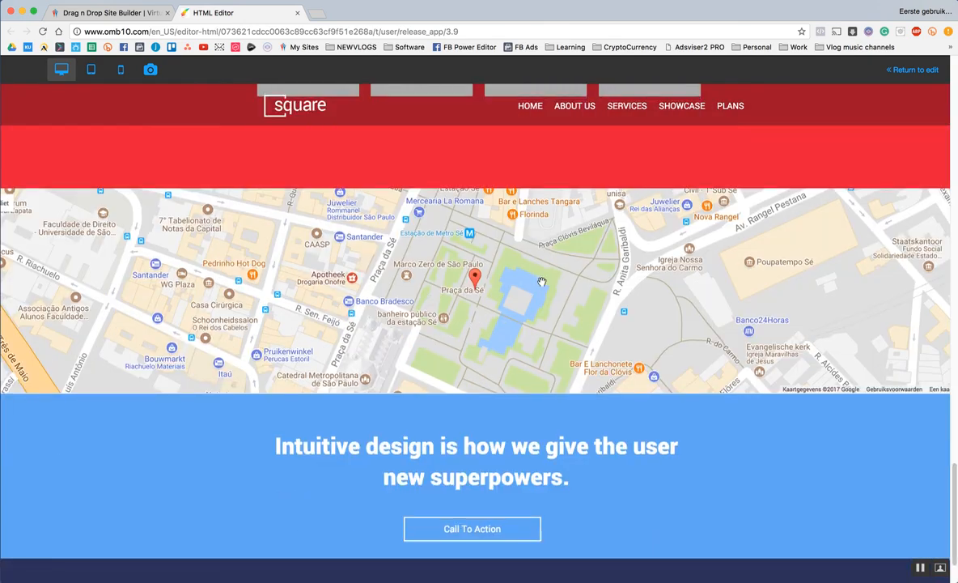
scroll("down", 3)
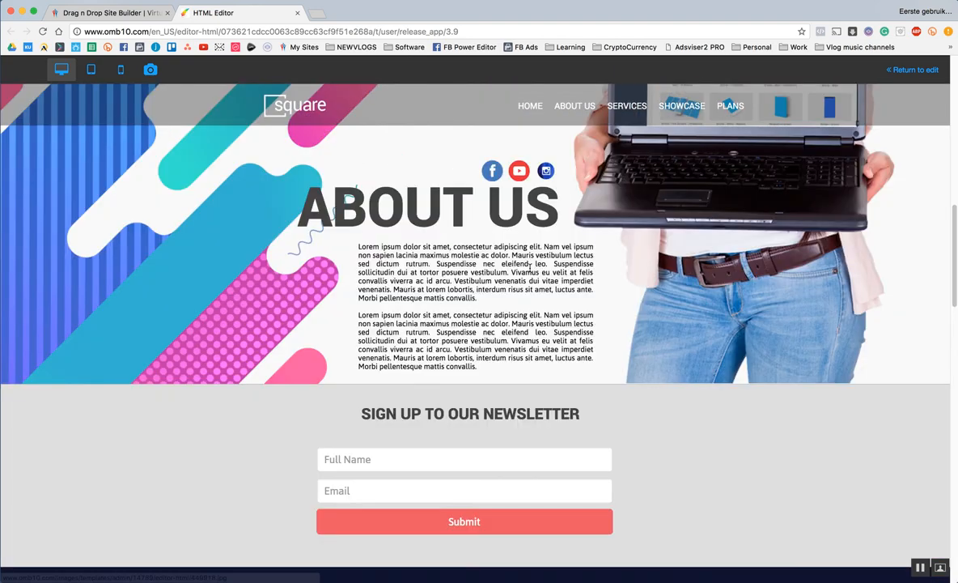
scroll("up", 3)
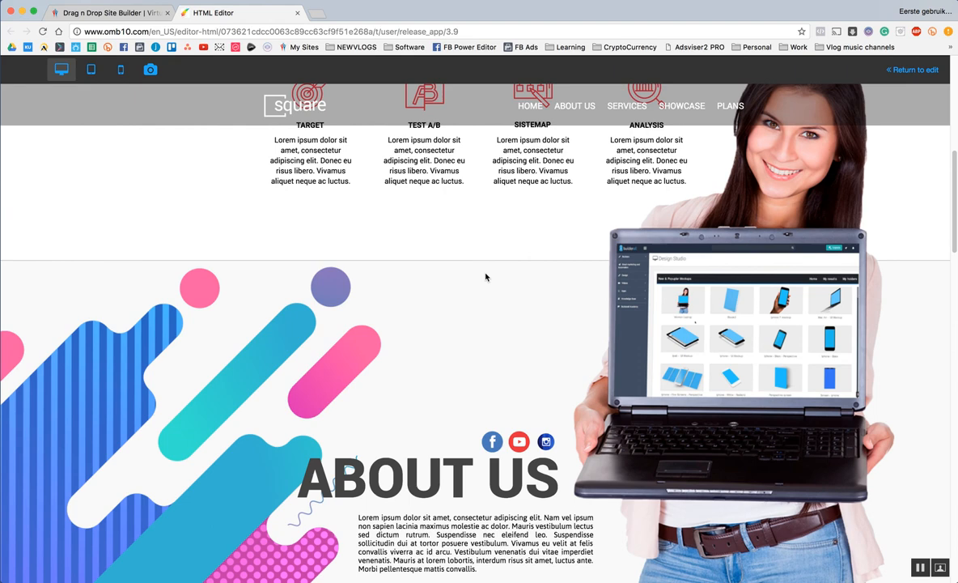
scroll("up", 3)
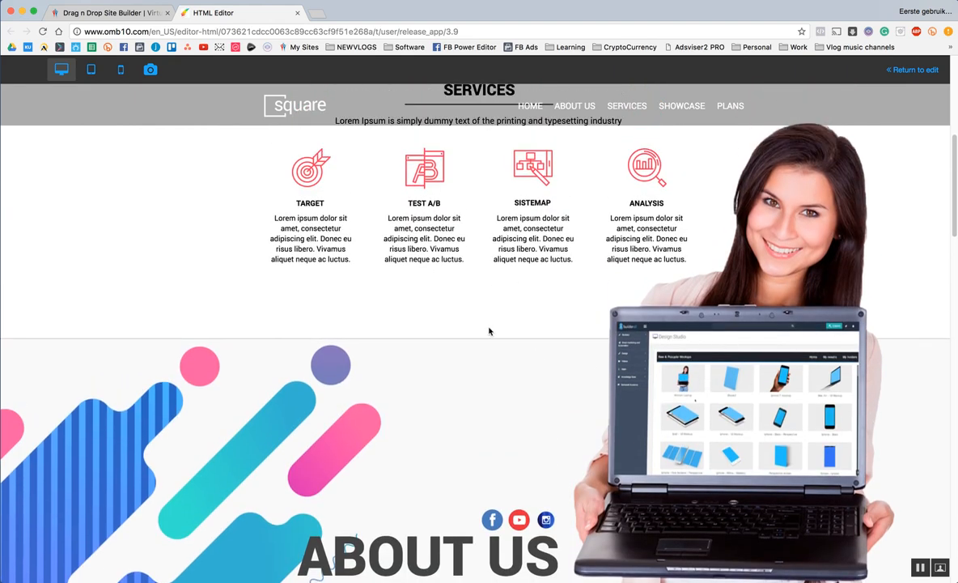
scroll("down", 3)
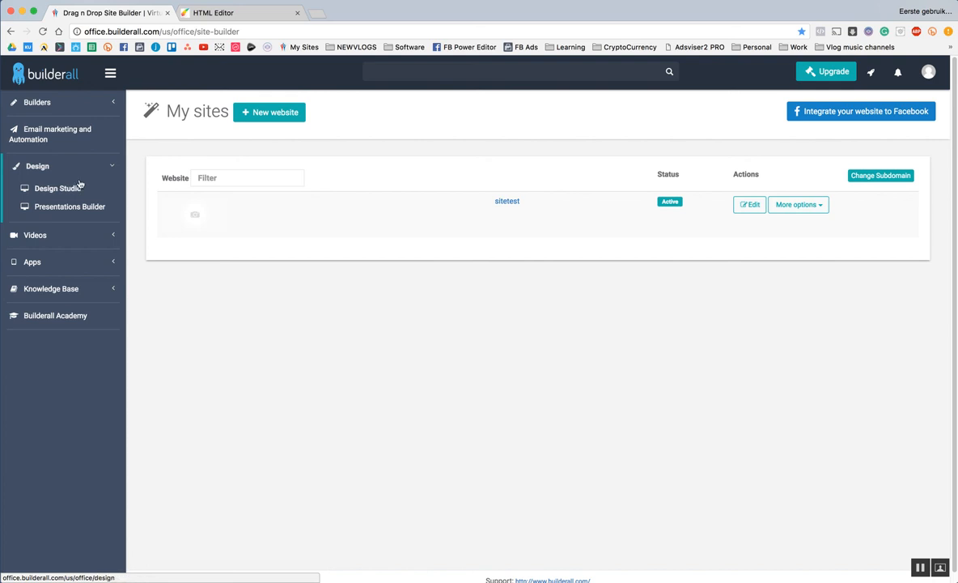
mouse_move(55, 268)
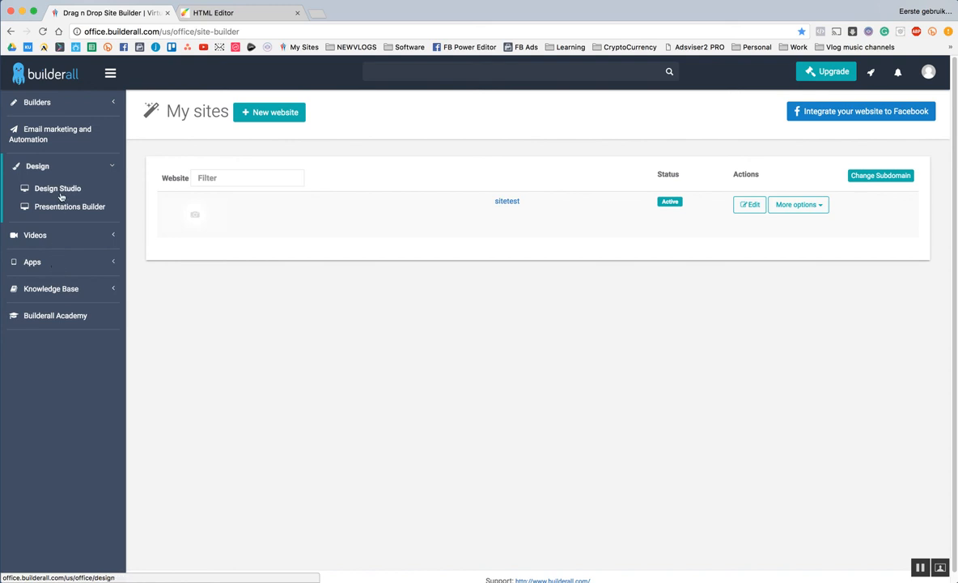
Expand the Videos and Builders groups in the dashboard sidebar.
left_click(35, 193)
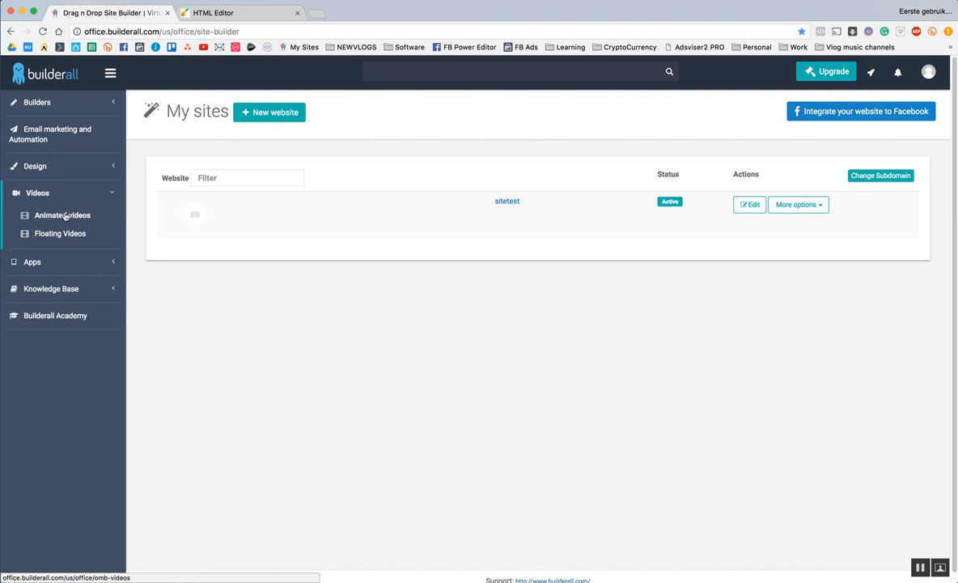
left_click(38, 102)
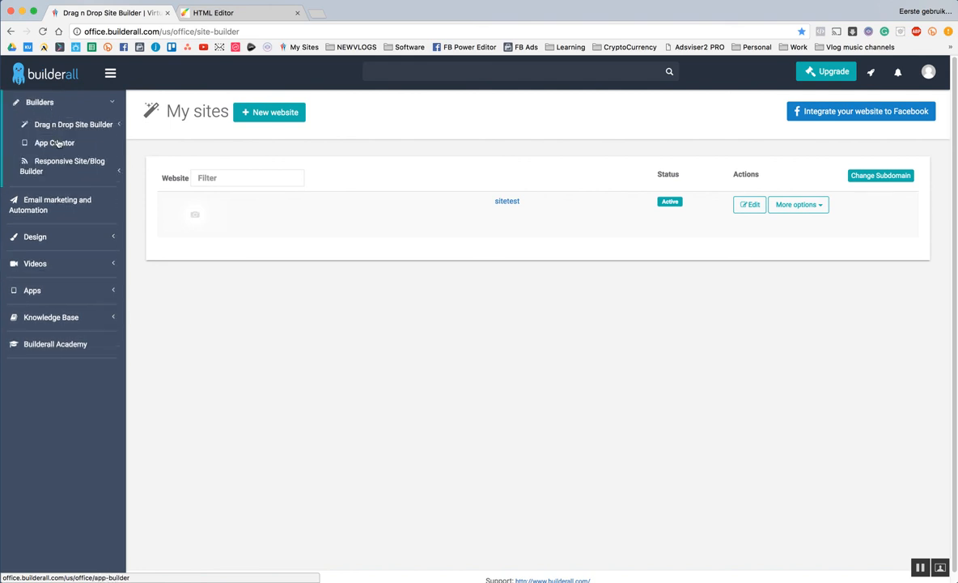